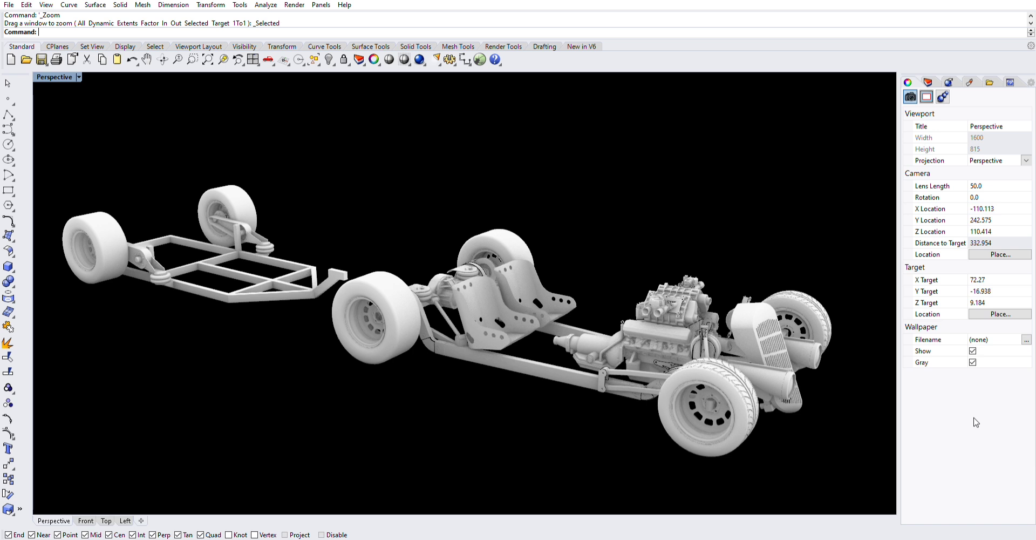
pyautogui.moveTo(795, 300)
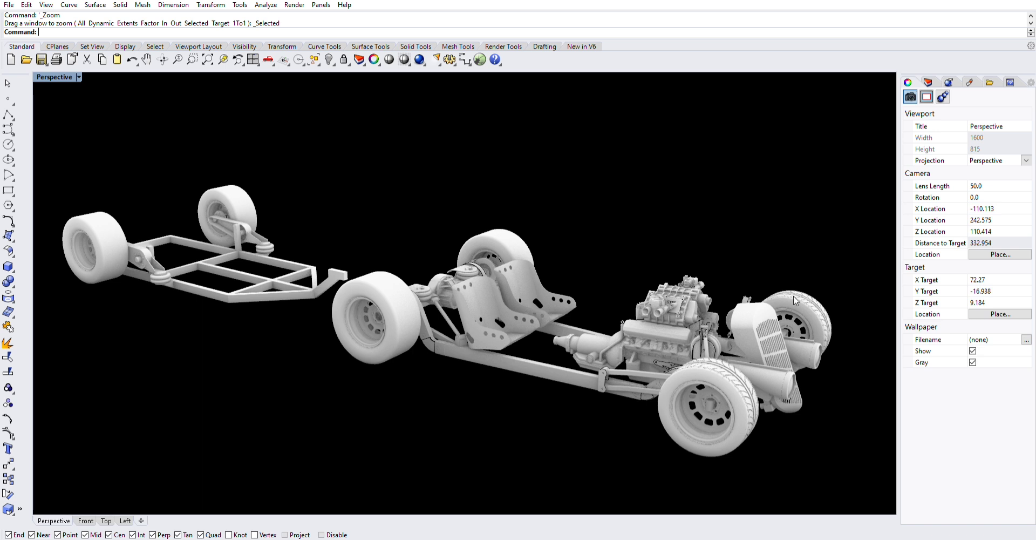
pyautogui.moveTo(791, 311)
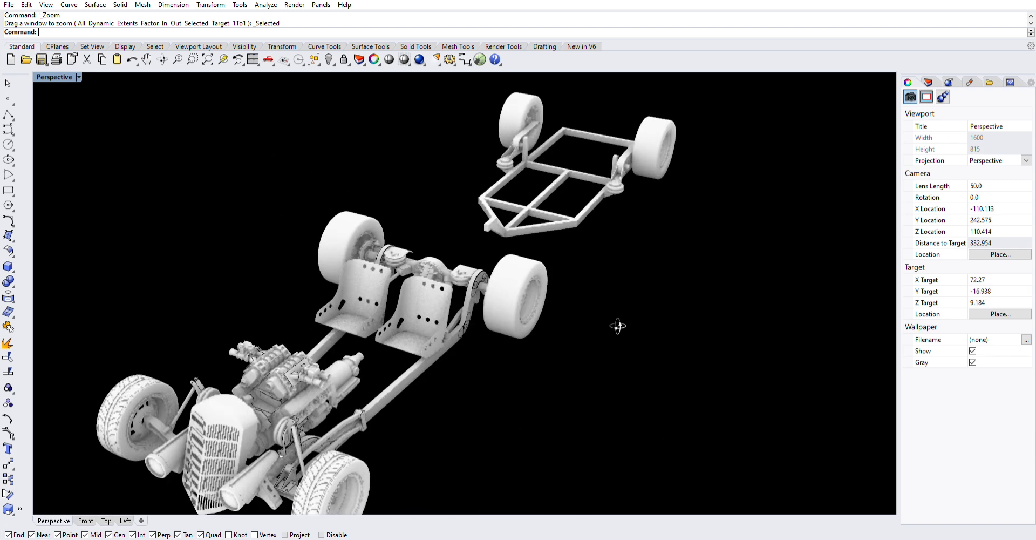
# Step: Search the GrabCAD library for 'ls3' and scroll through the matching models
pyautogui.moveTo(618, 324); pyautogui.dragTo(423, 350)
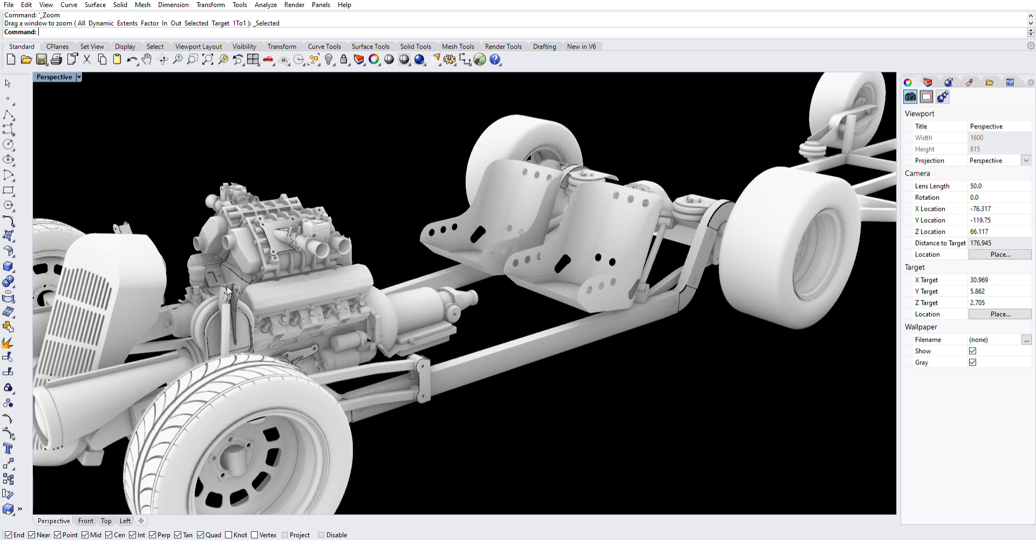
pyautogui.scroll(-3)
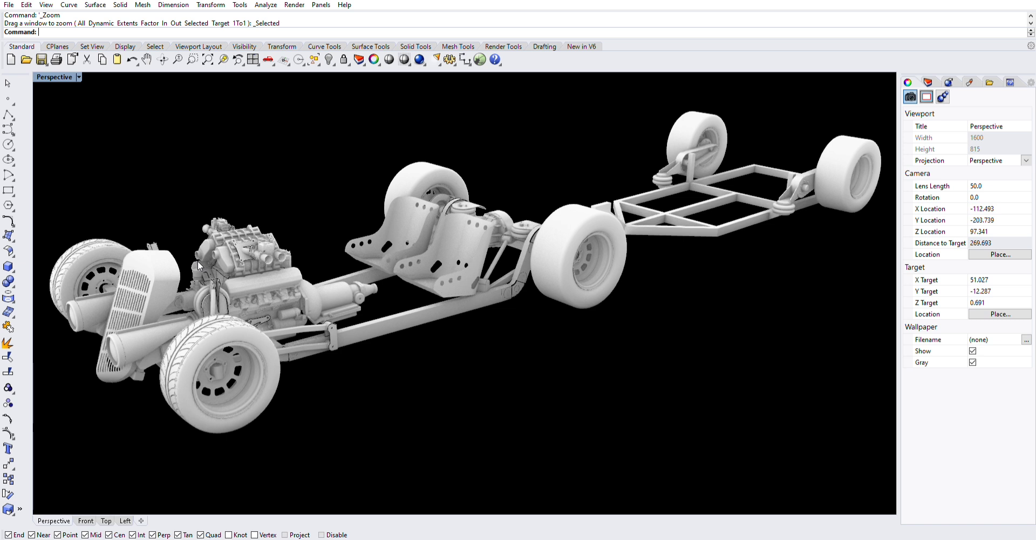
pyautogui.moveTo(962, 426)
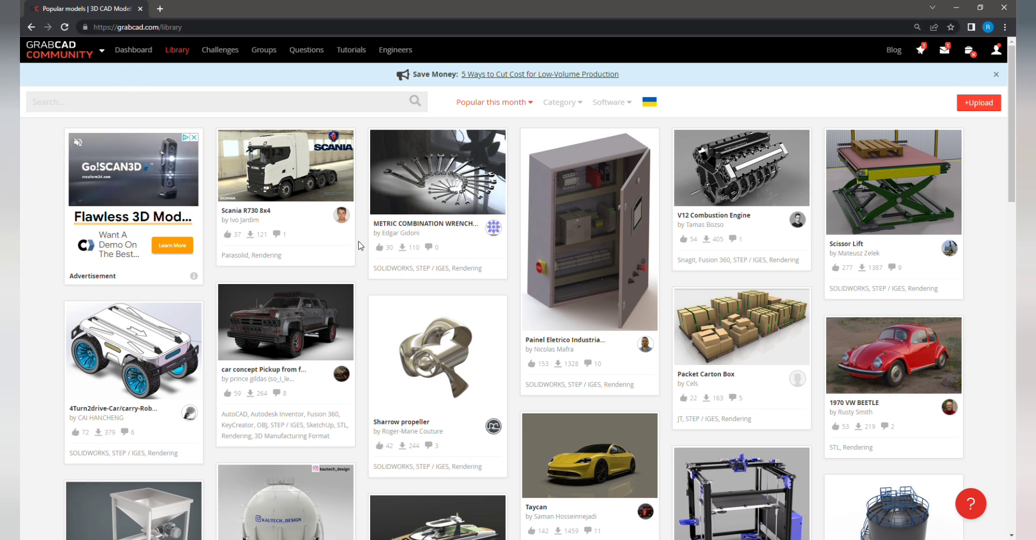
pyautogui.write('ls3')
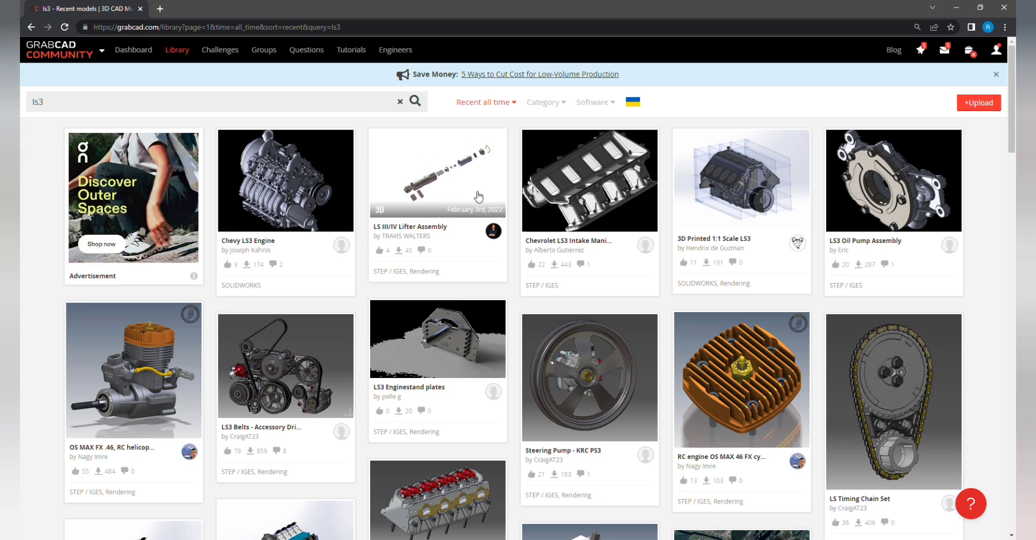
pyautogui.moveTo(297, 306)
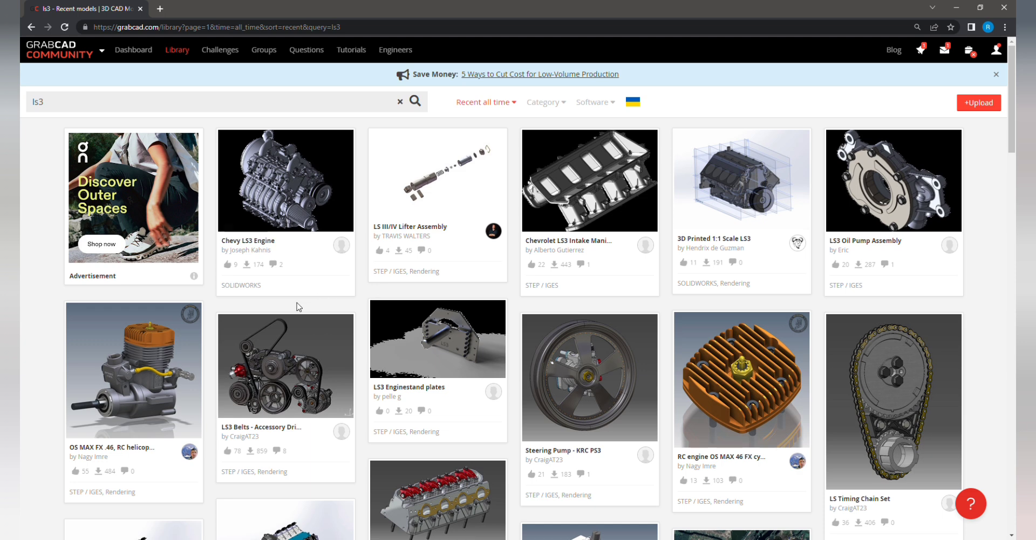
pyautogui.scroll(-3)
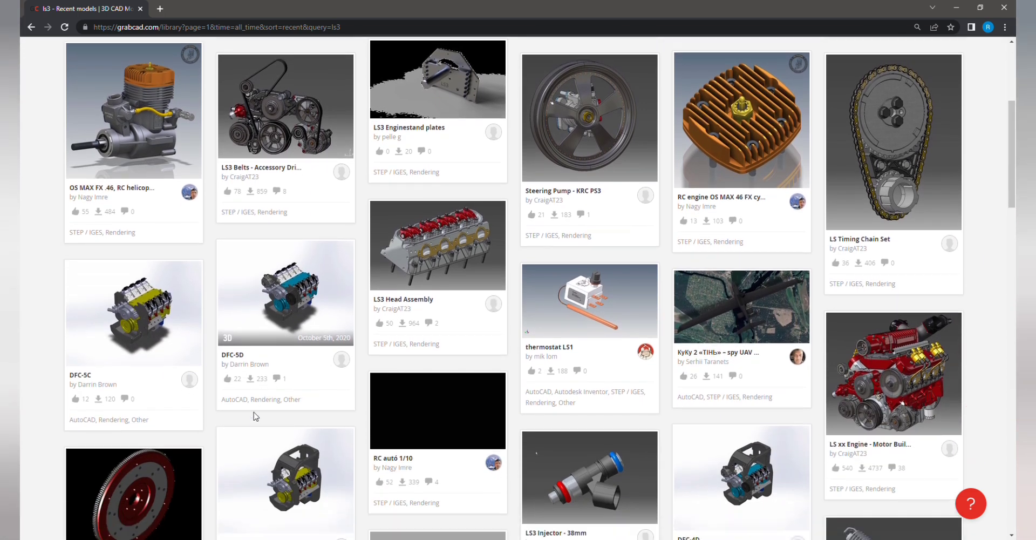
pyautogui.scroll(-3)
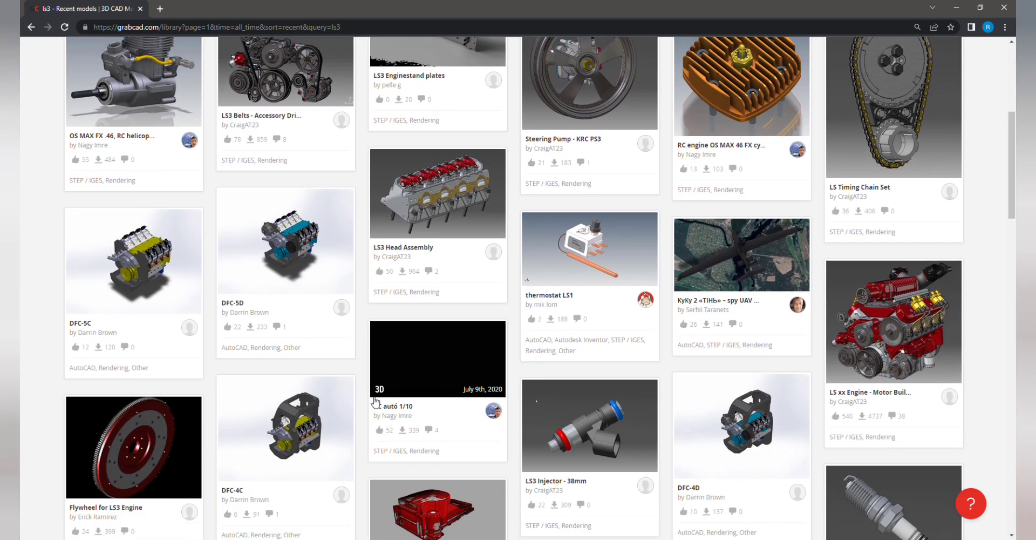
pyautogui.moveTo(423, 203)
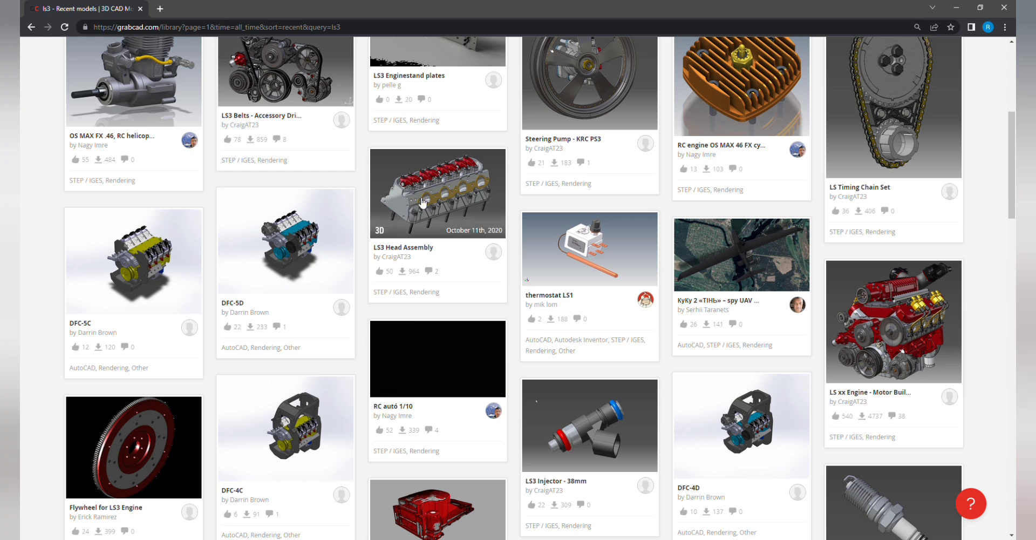
pyautogui.click(436, 192)
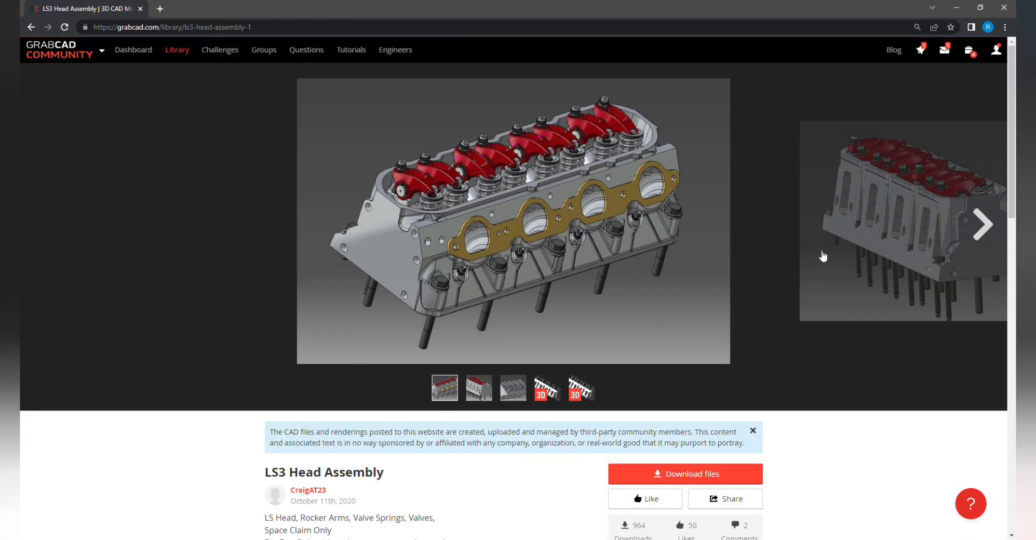
pyautogui.click(983, 224)
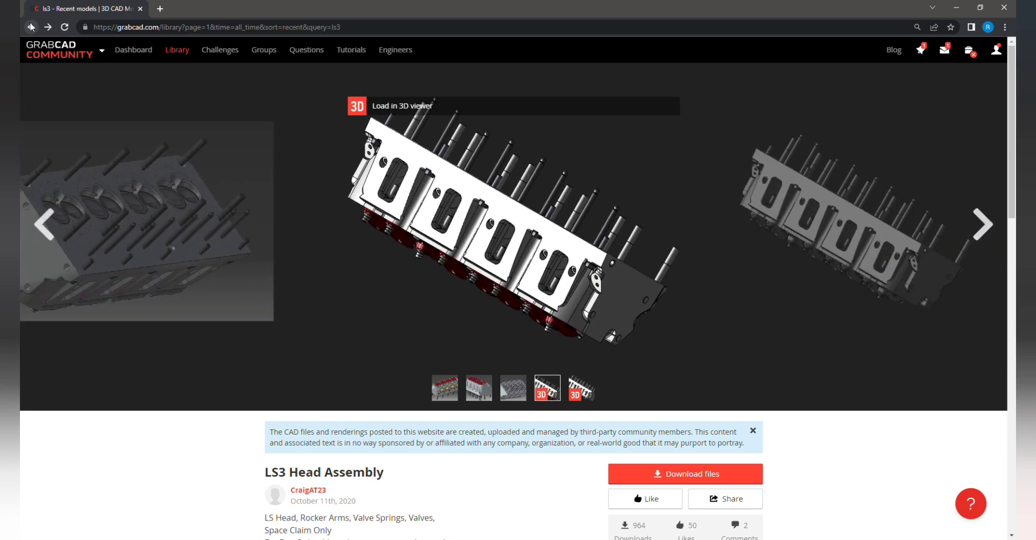
pyautogui.click(31, 27)
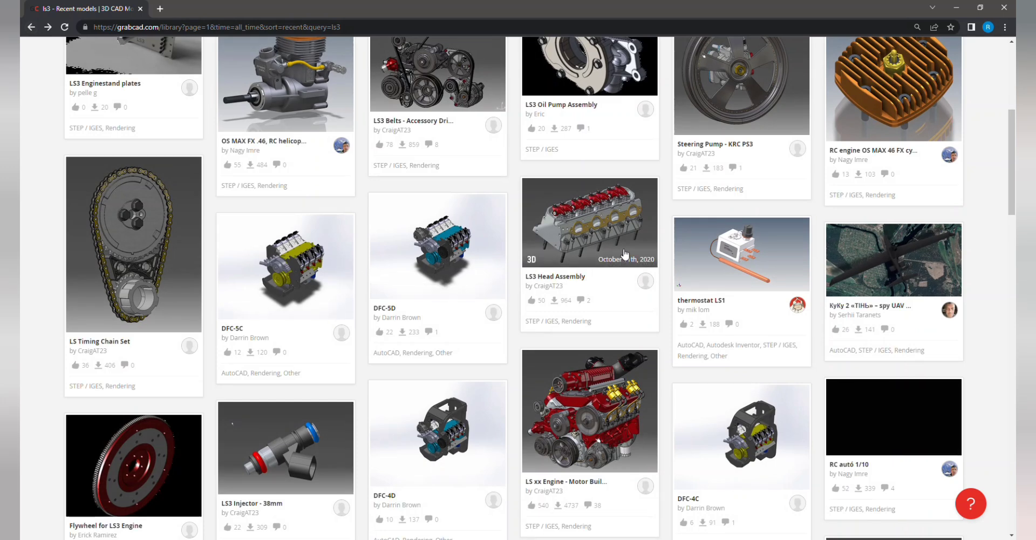
pyautogui.click(589, 410)
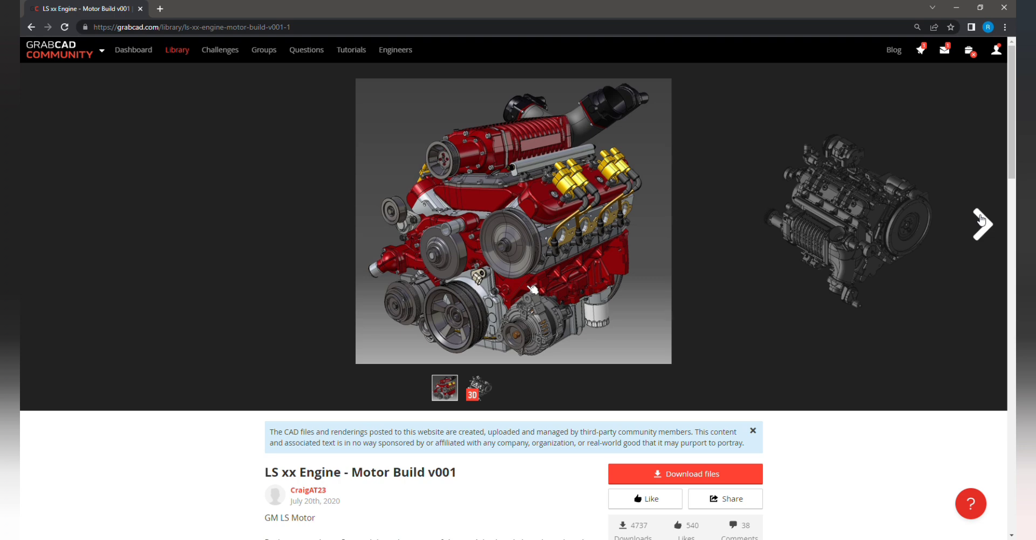
pyautogui.click(983, 223)
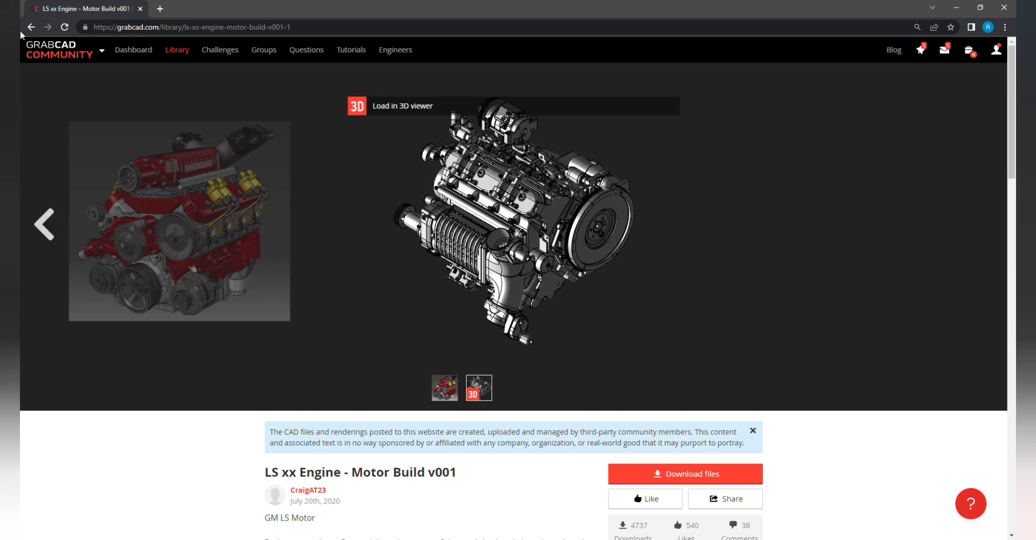
pyautogui.click(31, 27)
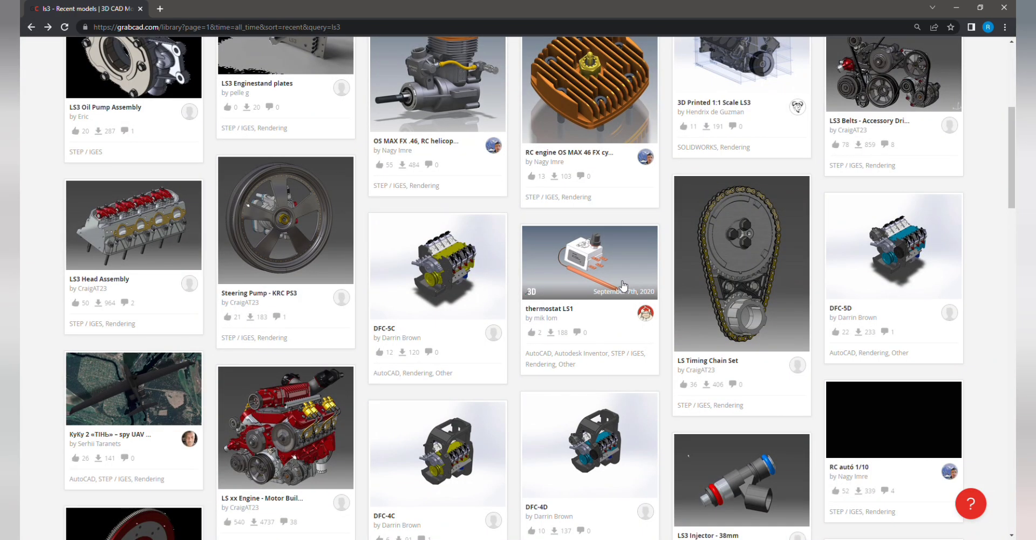
# Step: Scroll the ls3 results and select the LS3 Engine Block model
pyautogui.scroll(-3)
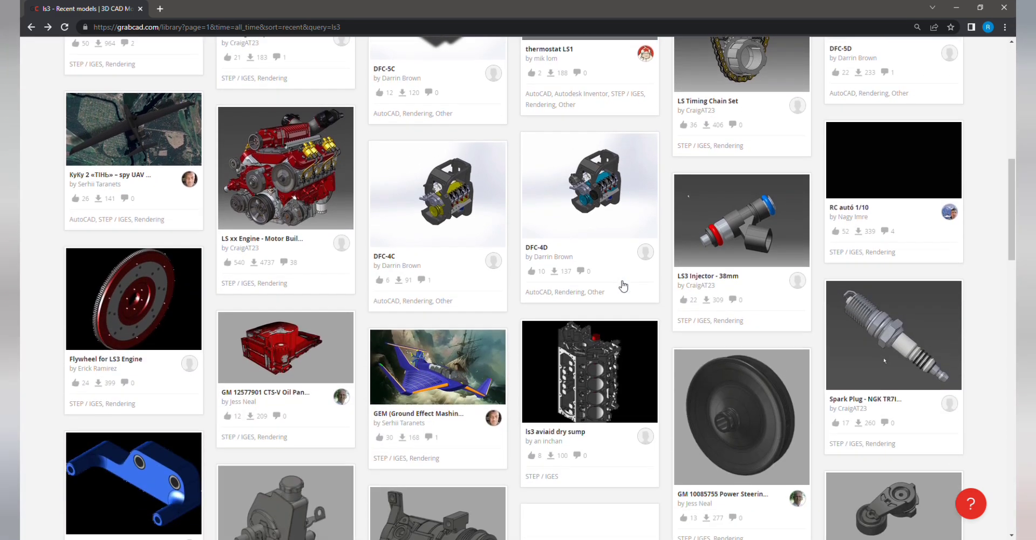
pyautogui.scroll(-3)
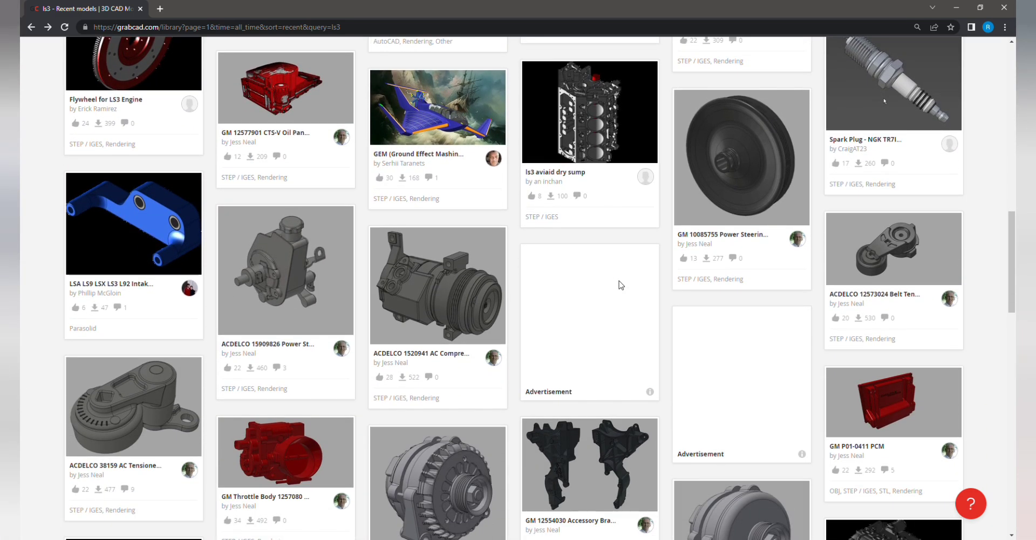
pyautogui.scroll(-3)
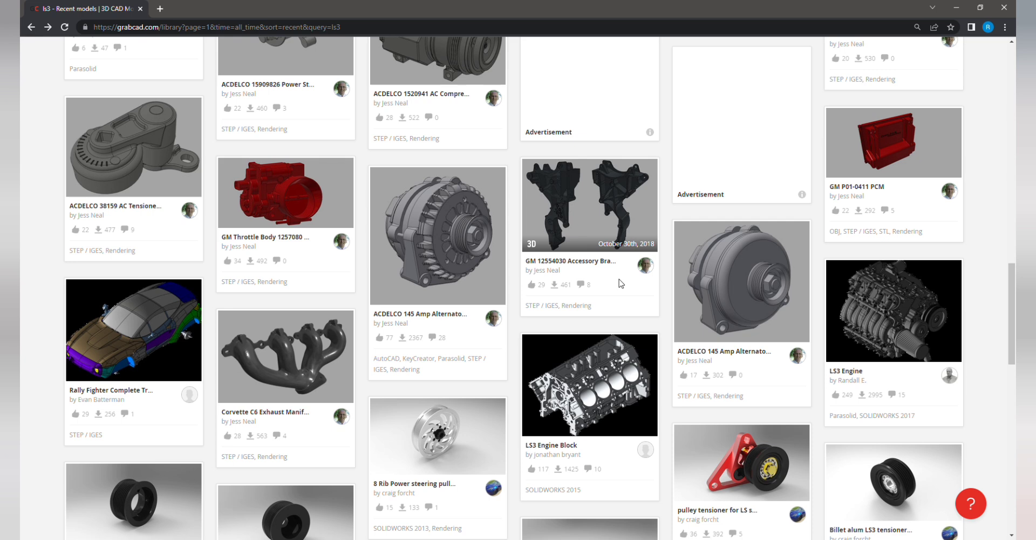
pyautogui.scroll(-3)
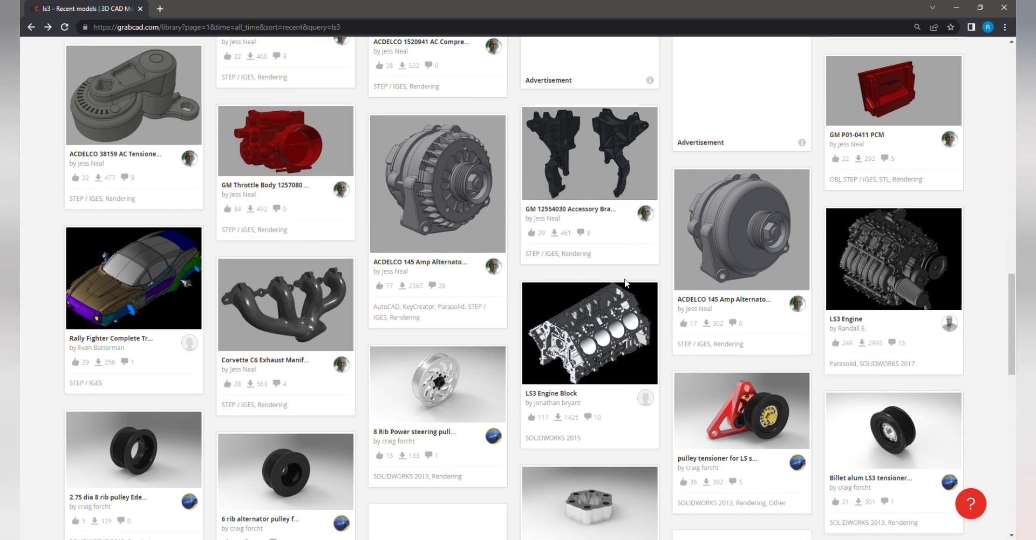
pyautogui.scroll(-3)
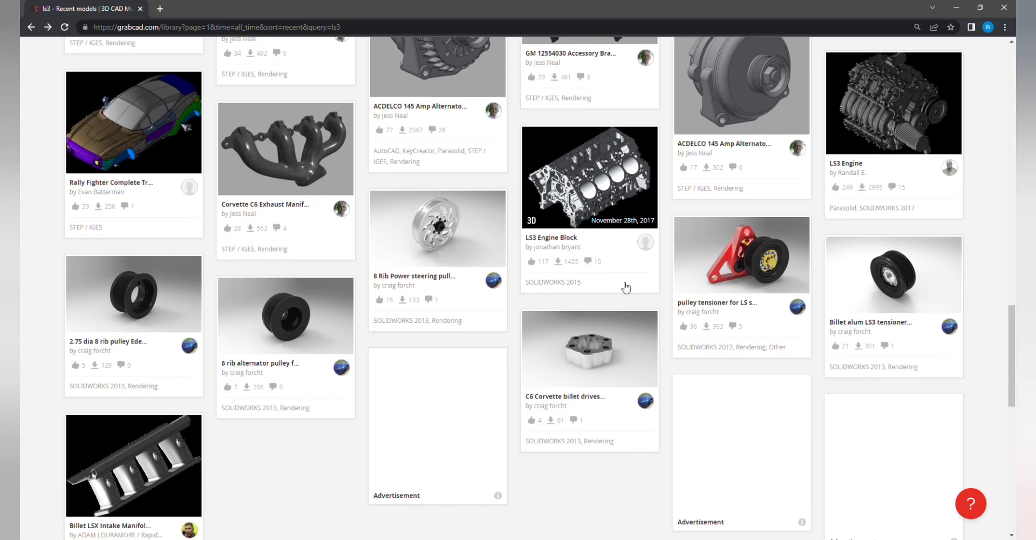
pyautogui.click(589, 176)
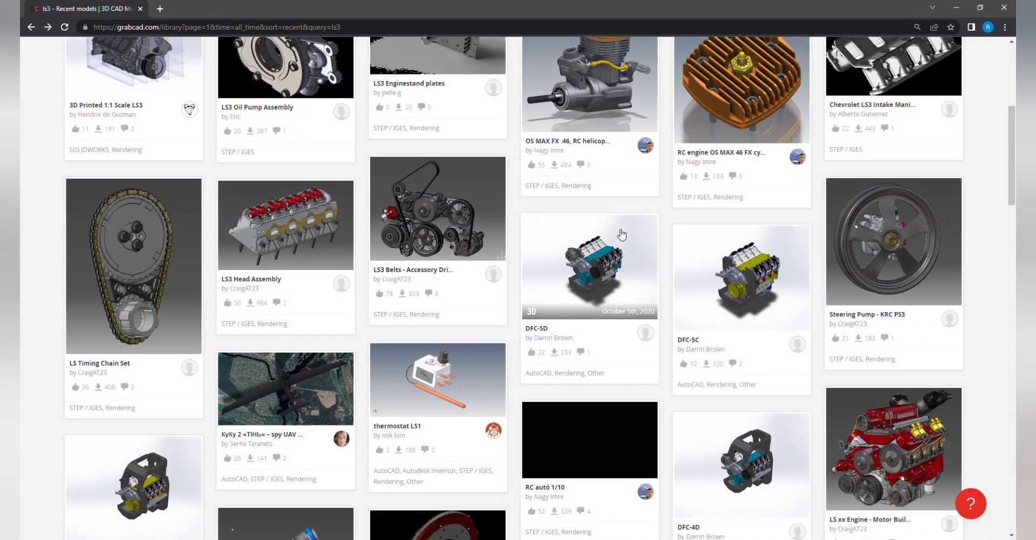
# Step: Scroll down to the pagination controls at the end of the first results page
pyautogui.scroll(-3)
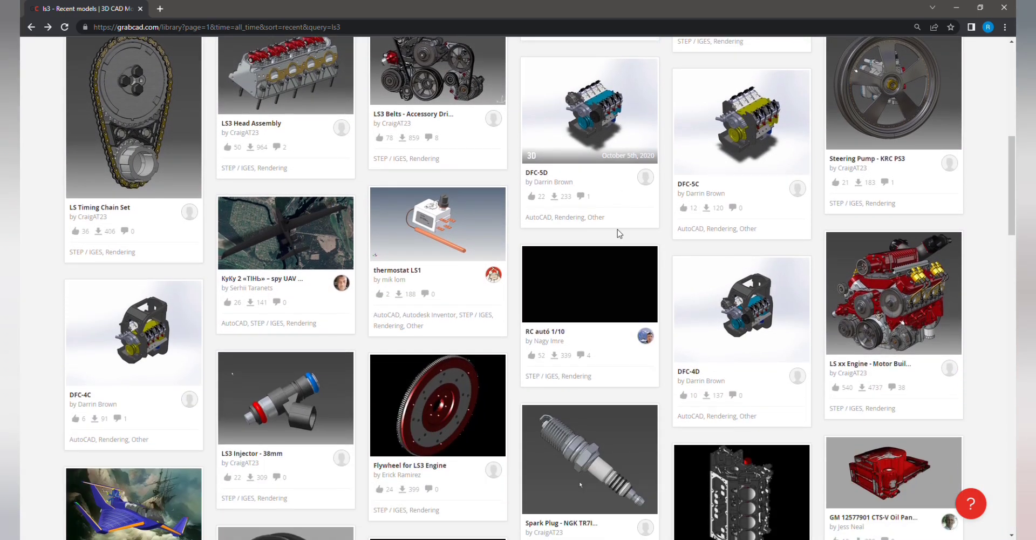
pyautogui.scroll(-3)
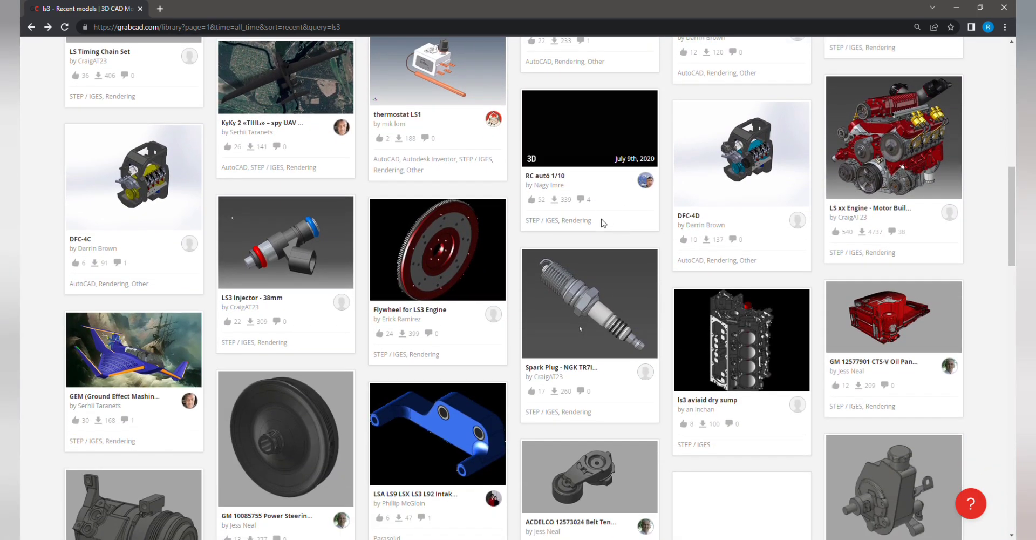
pyautogui.scroll(-3)
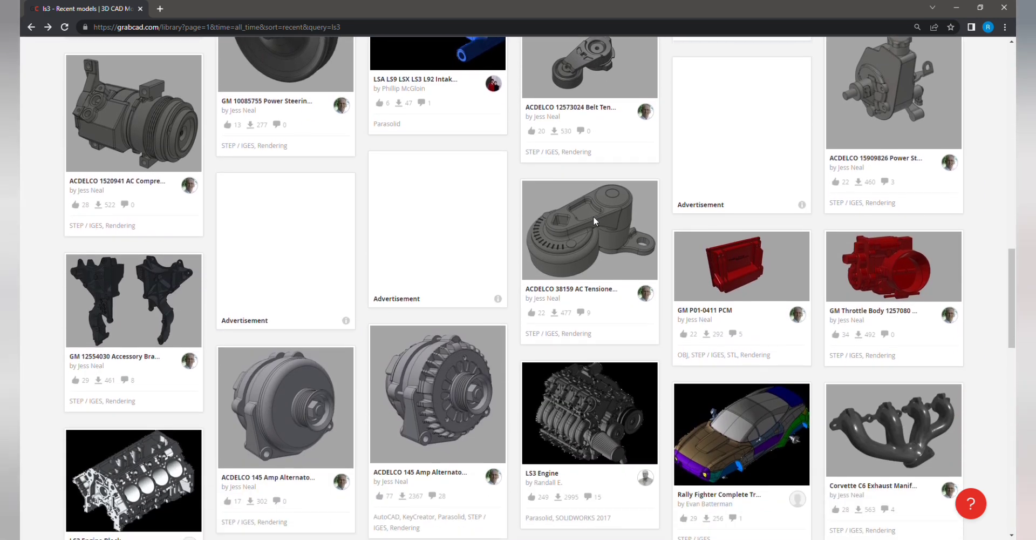
pyautogui.scroll(-3)
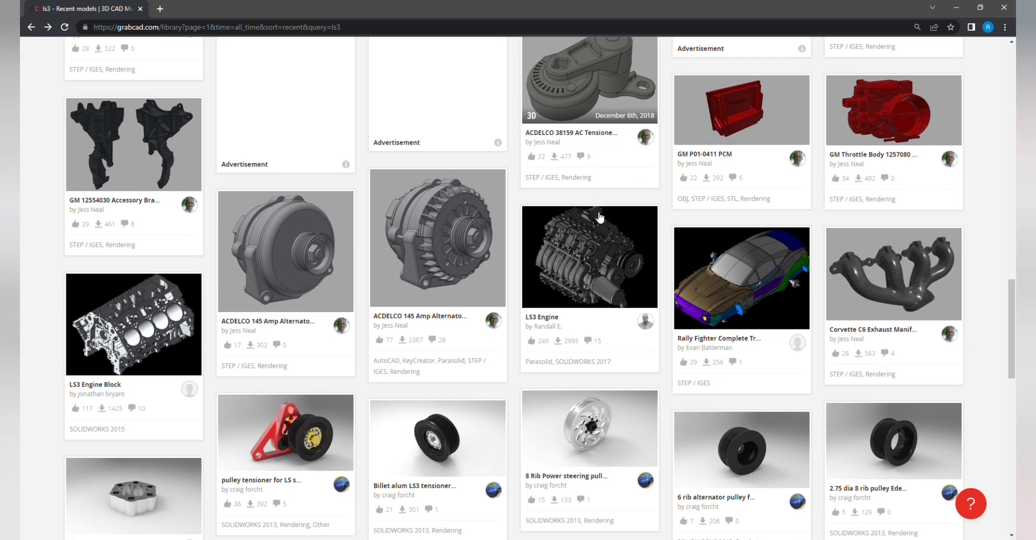
pyautogui.scroll(-3)
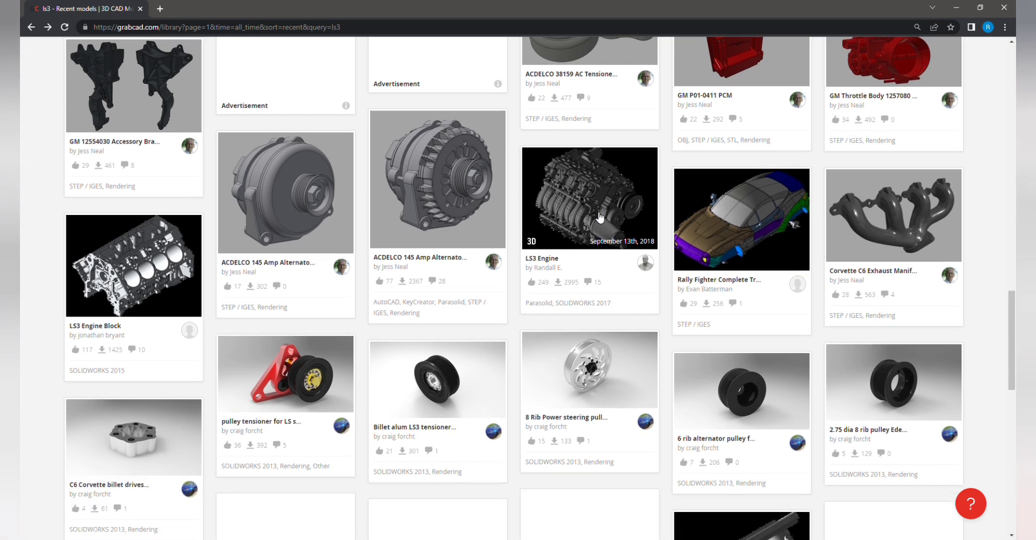
pyautogui.scroll(-3)
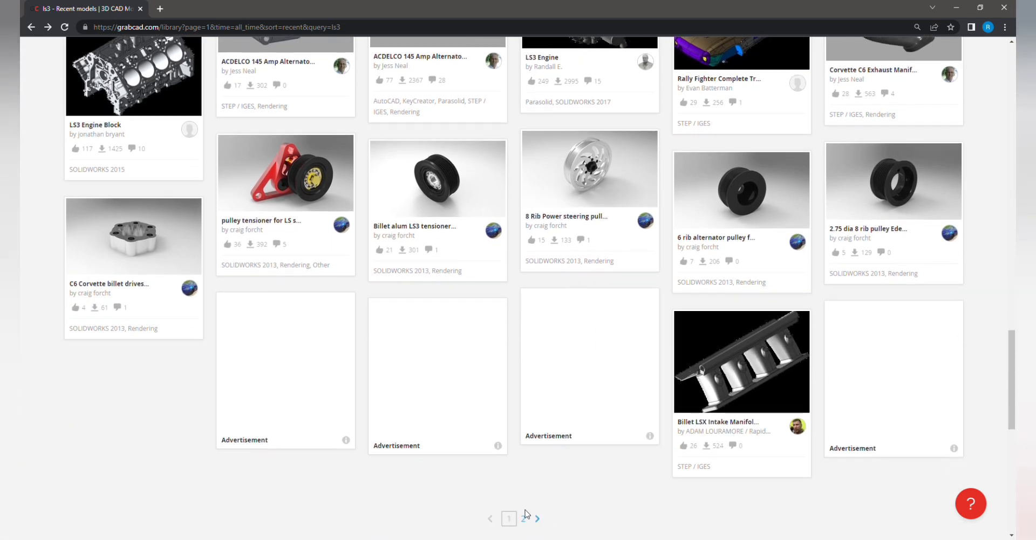
# Step: Go to page two of the ls3 results and open Krypto's 'ls3 engine' model
pyautogui.click(536, 519)
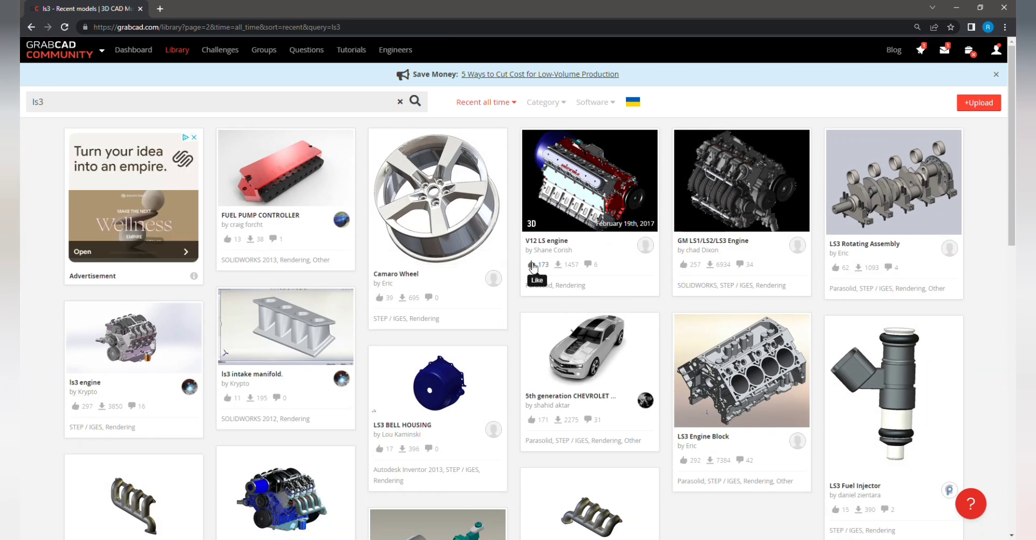
pyautogui.scroll(-3)
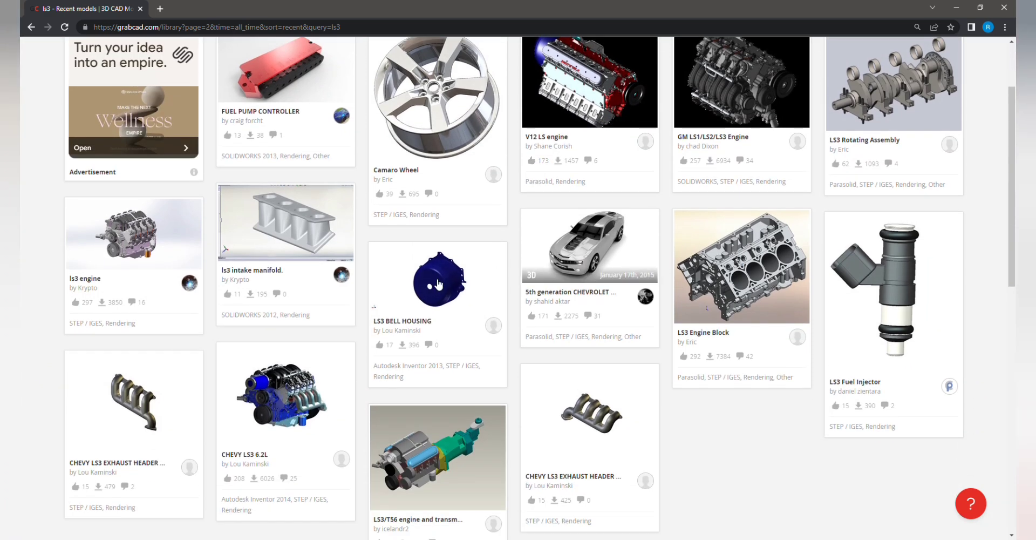
pyautogui.click(133, 234)
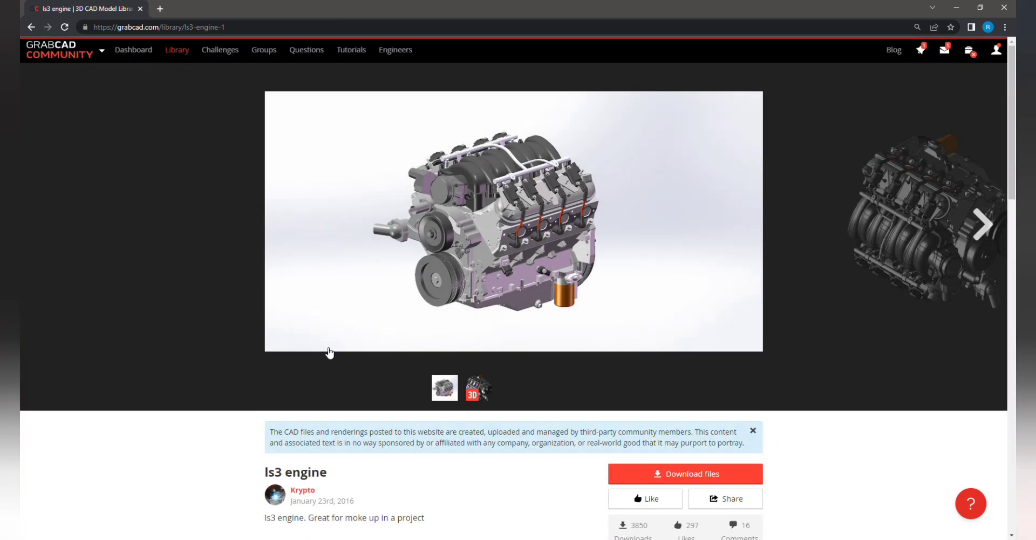
pyautogui.moveTo(984, 223)
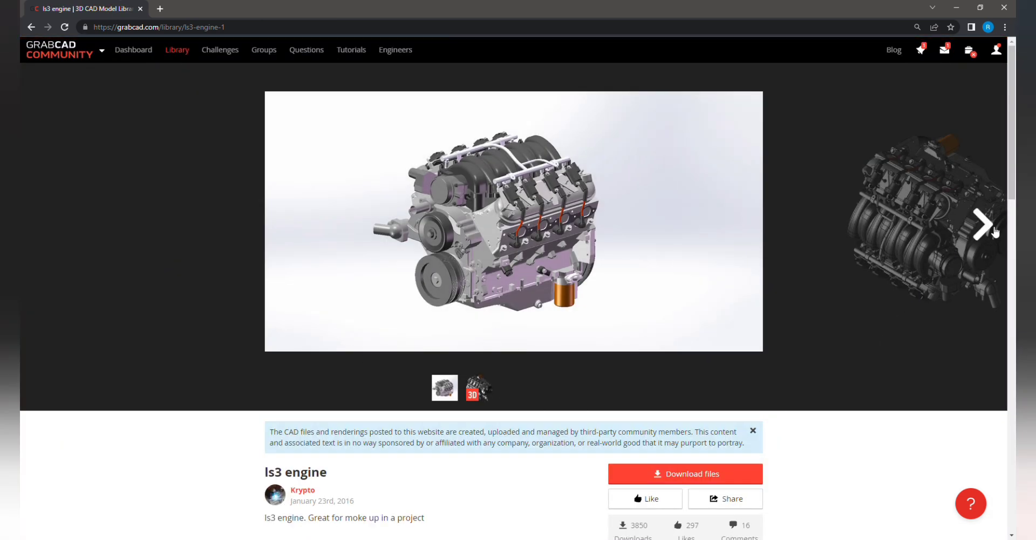
pyautogui.moveTo(987, 224)
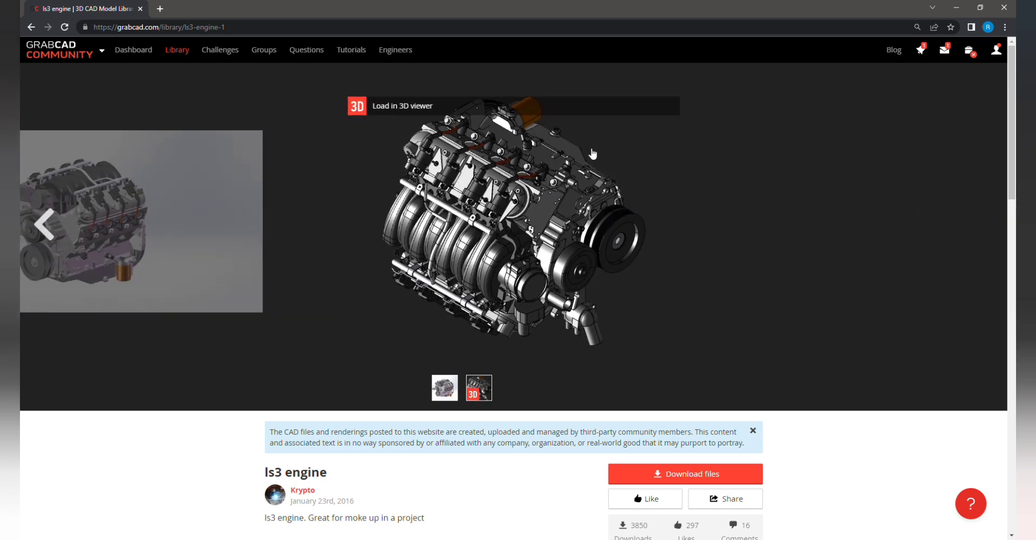
pyautogui.moveTo(43, 221)
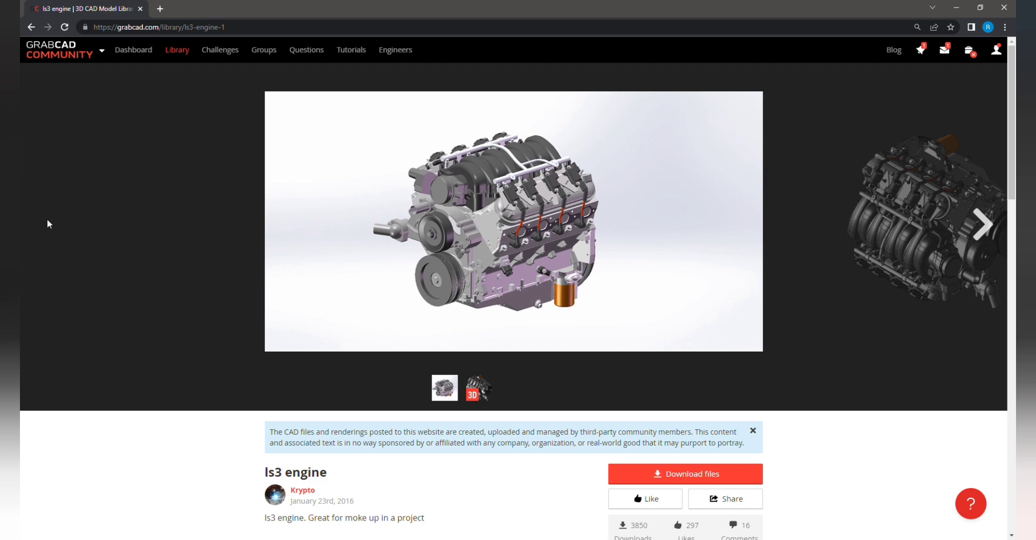
pyautogui.moveTo(306, 158)
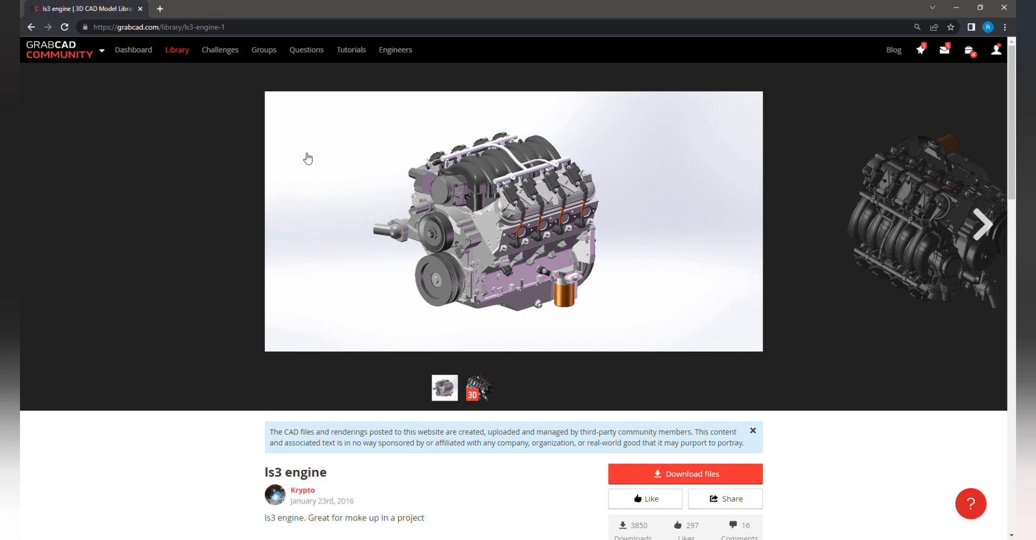
pyautogui.moveTo(795, 334)
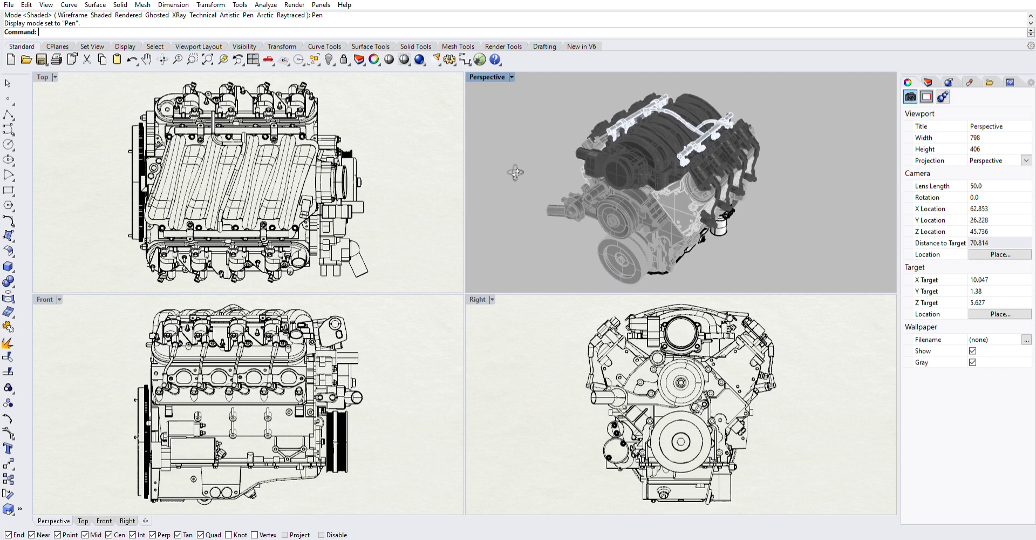
# Step: Orbit the LS3 engine in Pen display mode to see its other side
pyautogui.moveTo(515, 172); pyautogui.dragTo(538, 214)
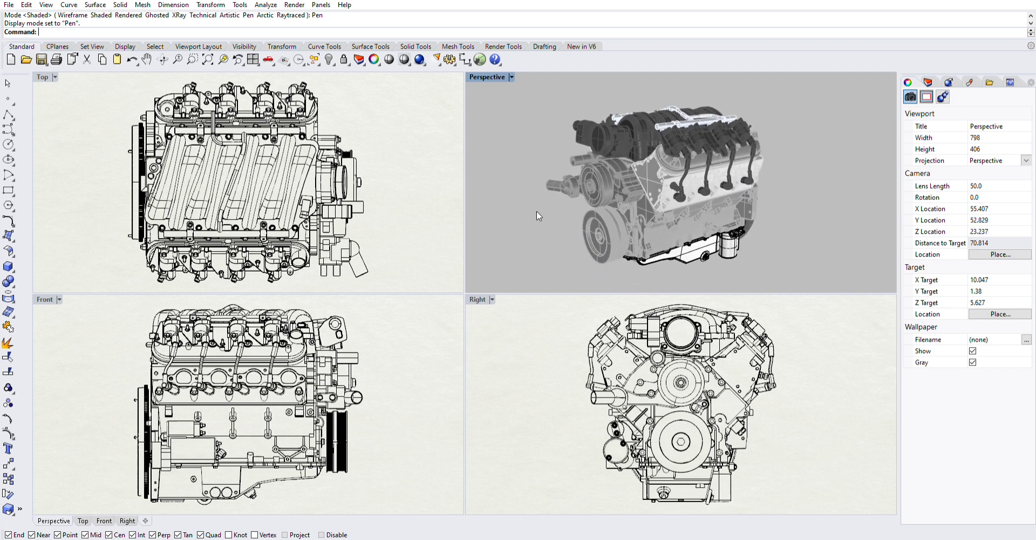
pyautogui.moveTo(959, 435)
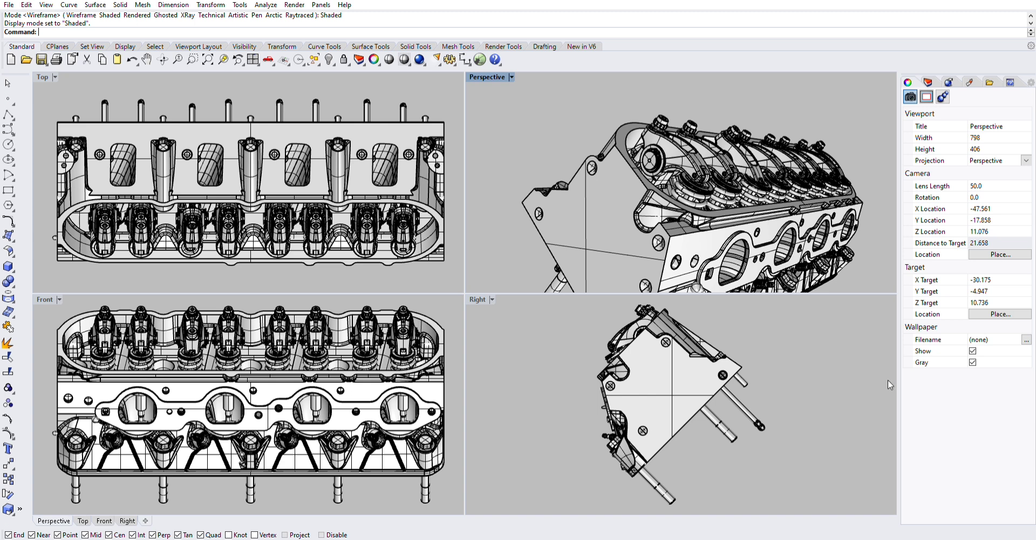
pyautogui.moveTo(966, 419)
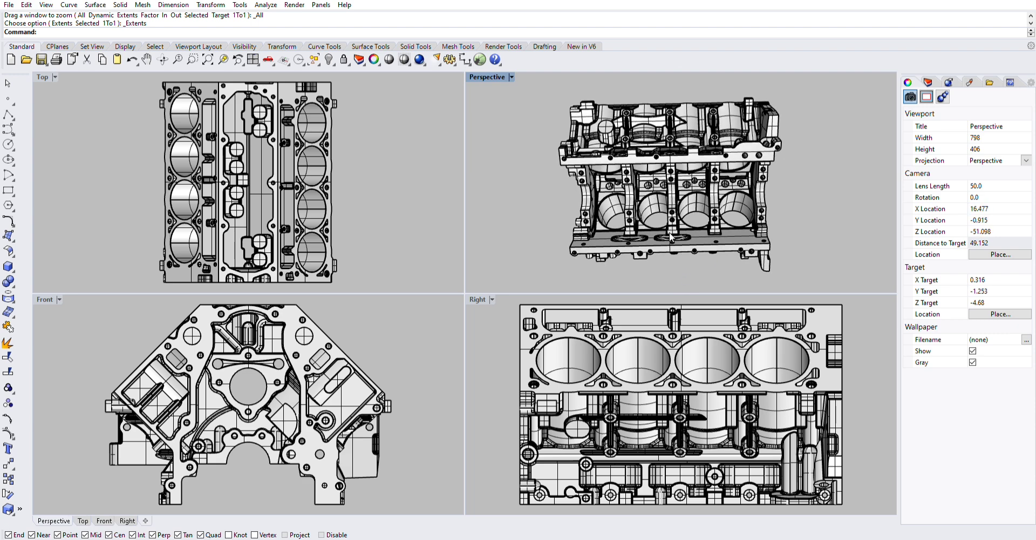
# Step: Zoom the viewport view of the V8 engine block model
pyautogui.scroll(-3)
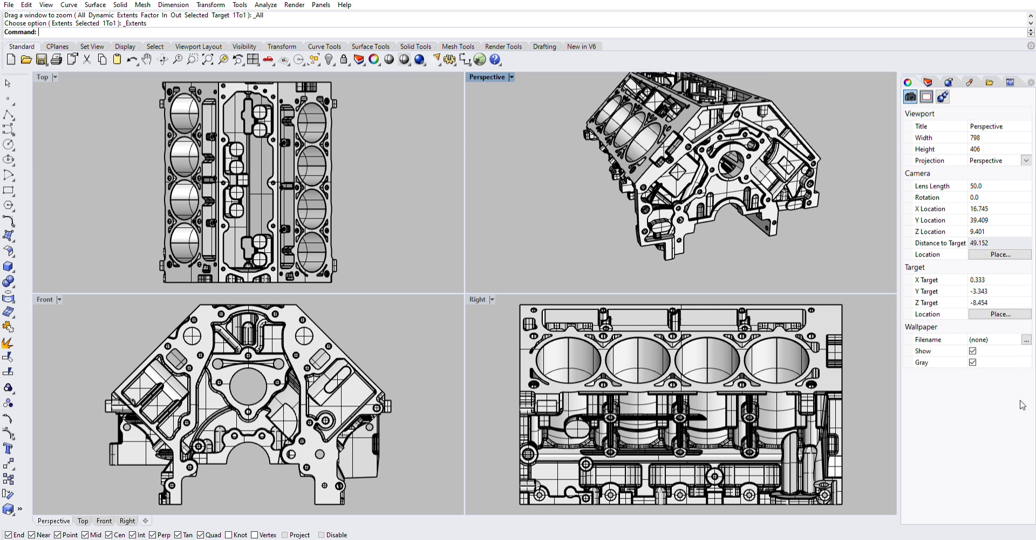
pyautogui.moveTo(955, 421)
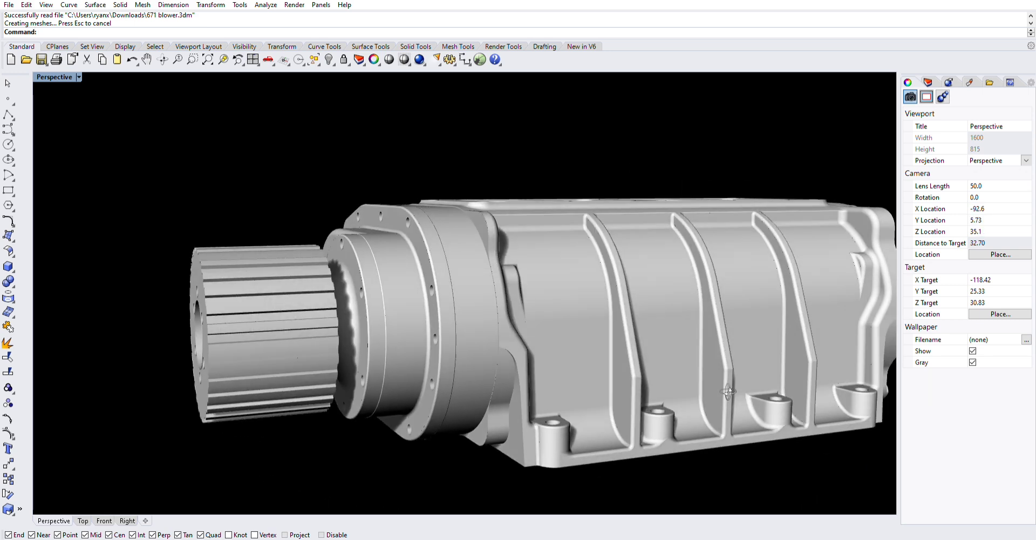
# Step: Orbit the 671 blower model in the maximized Perspective view
pyautogui.moveTo(727, 389); pyautogui.dragTo(859, 442)
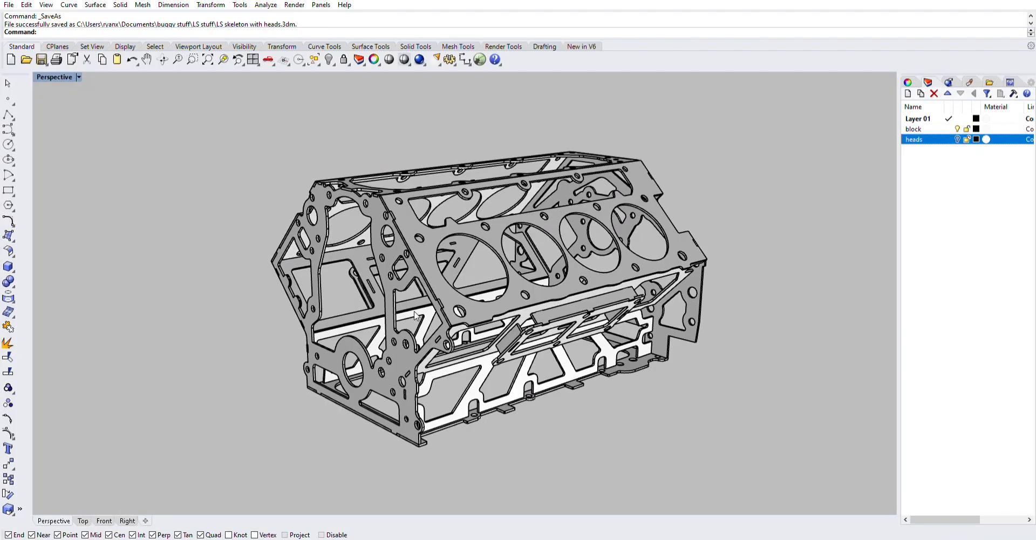
pyautogui.moveTo(410, 313)
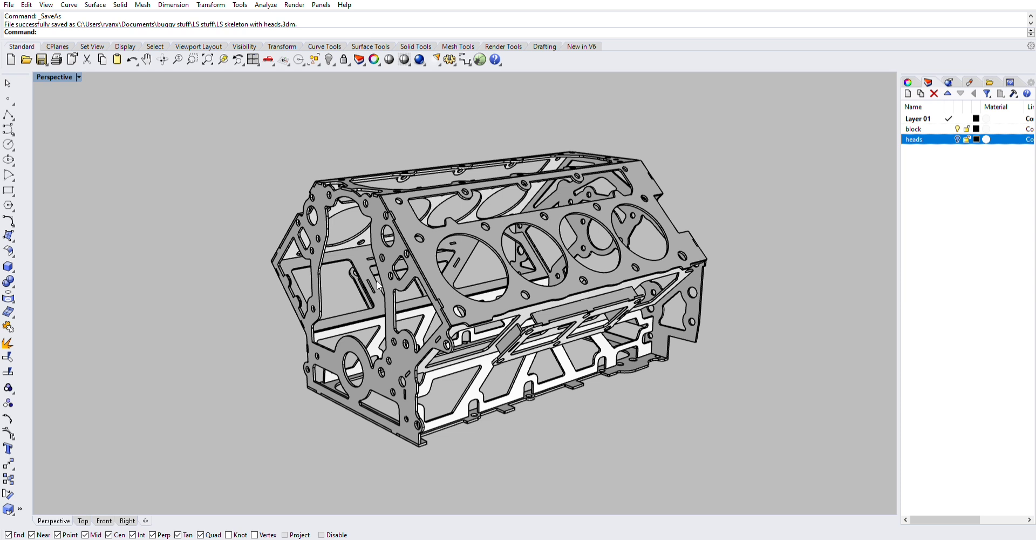
pyautogui.moveTo(380, 286)
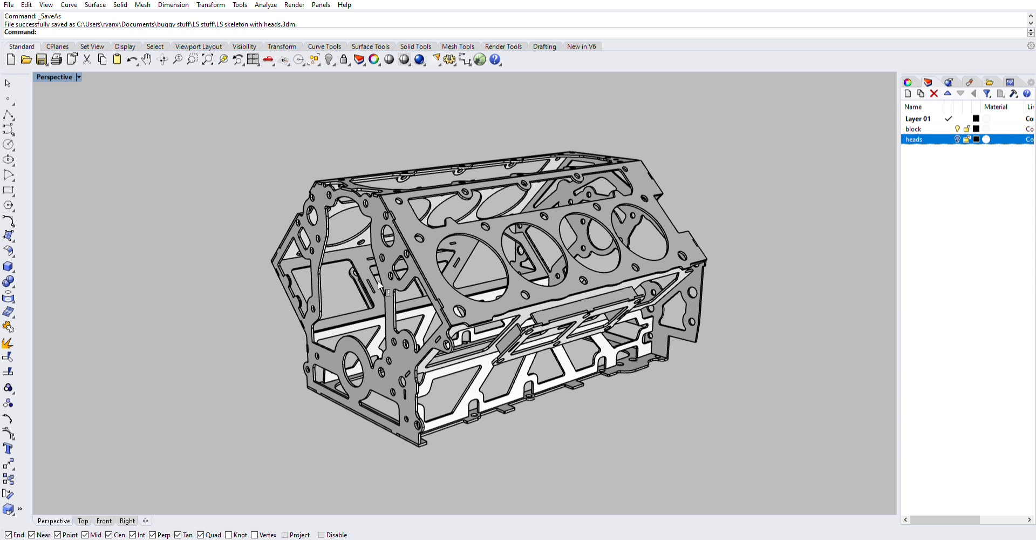
# Step: Turn on the heads layer to show the cylinder heads on the block
pyautogui.click(373, 291)
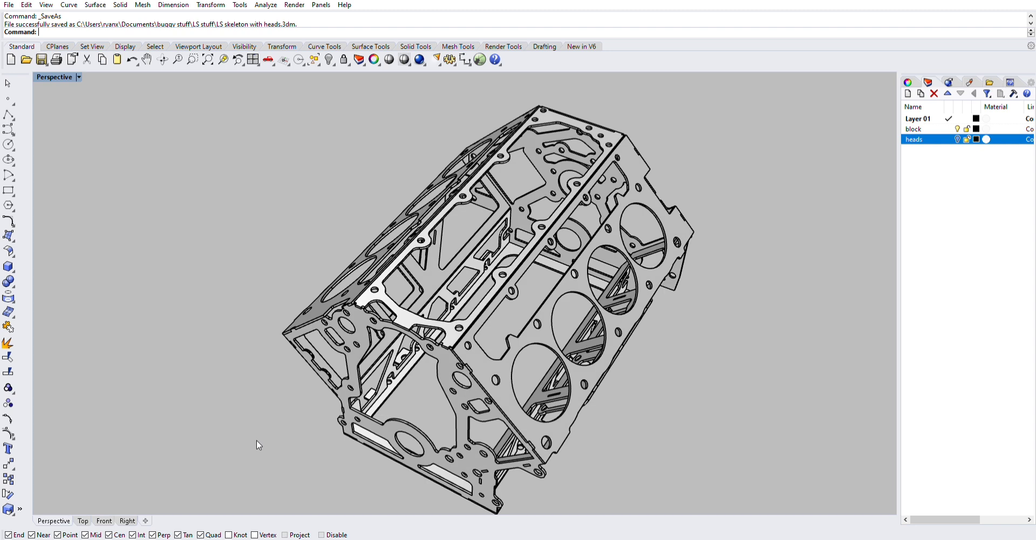
pyautogui.moveTo(489, 227)
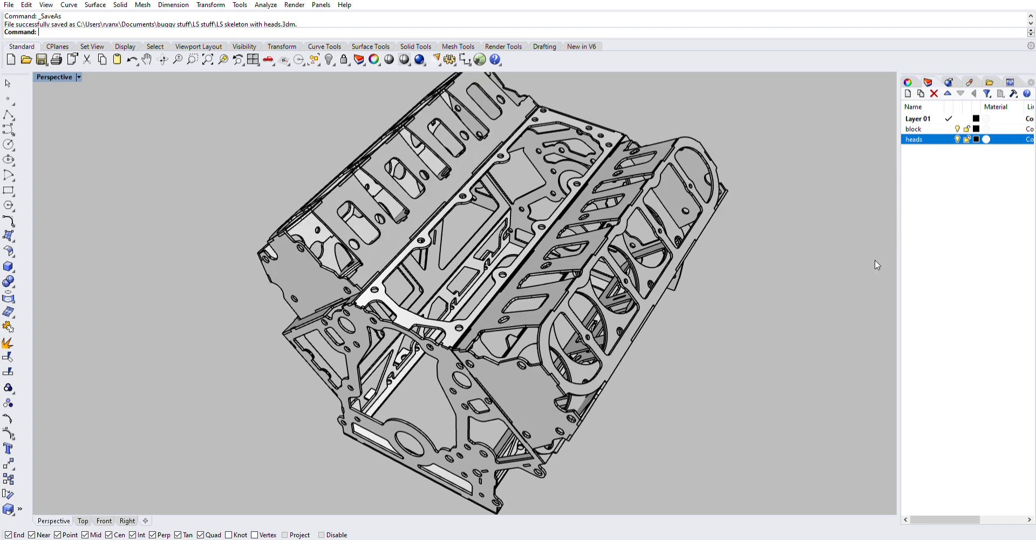
pyautogui.moveTo(893, 245)
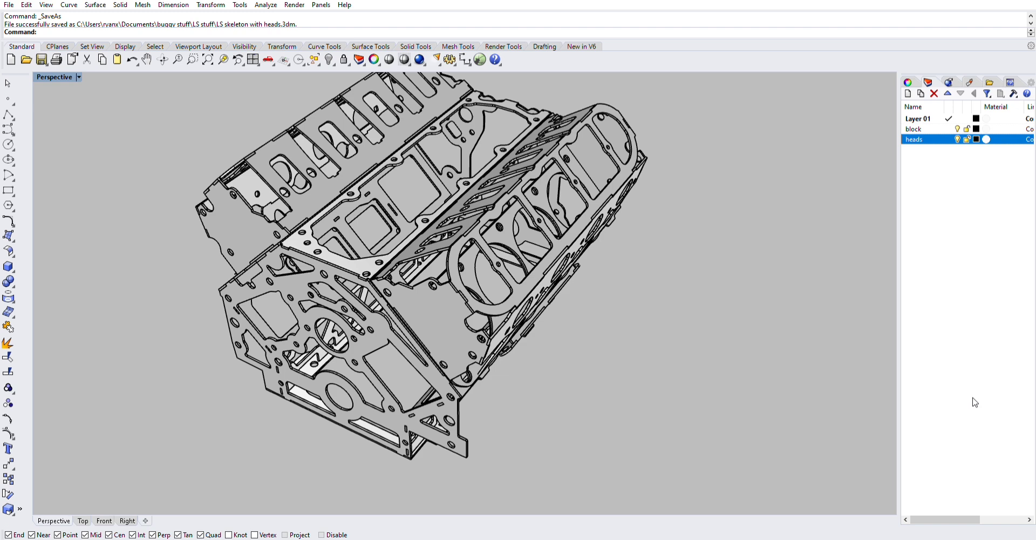
pyautogui.moveTo(968, 424)
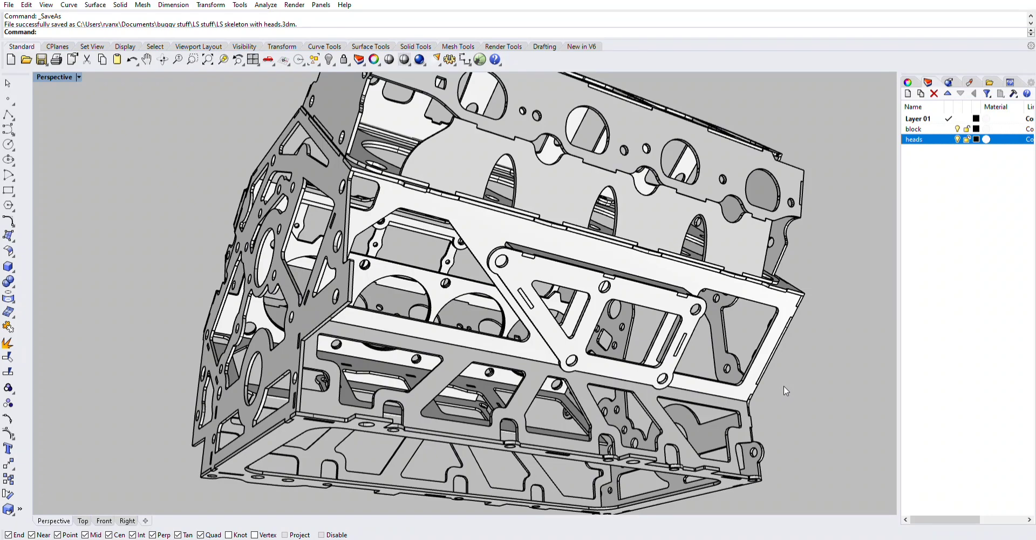
pyautogui.moveTo(497, 419)
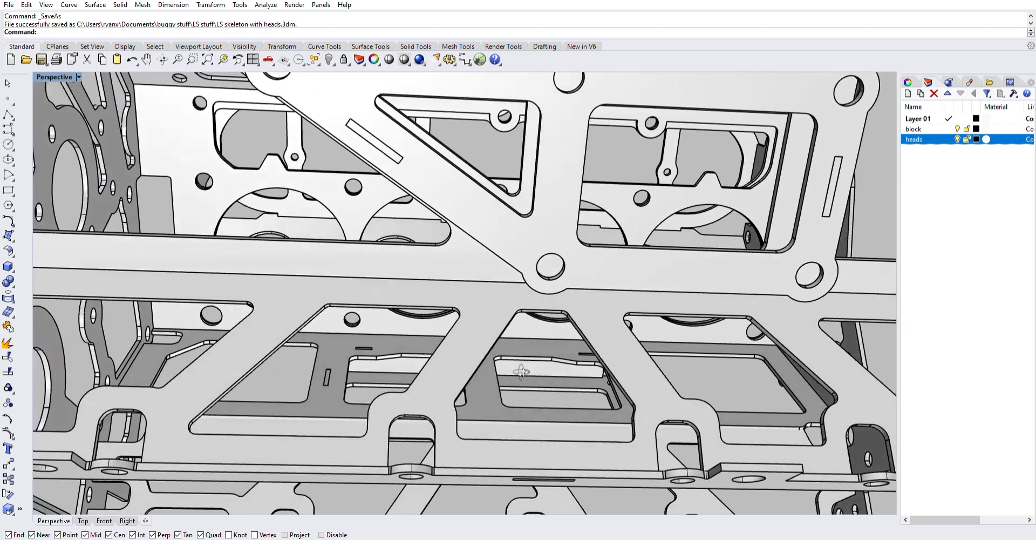
pyautogui.moveTo(522, 370); pyautogui.dragTo(476, 390)
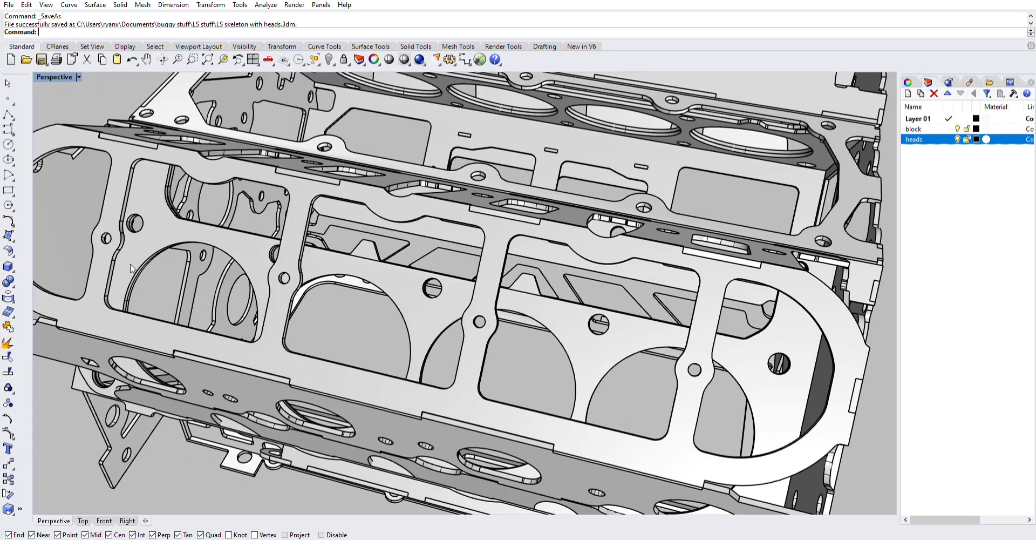
pyautogui.moveTo(570, 258)
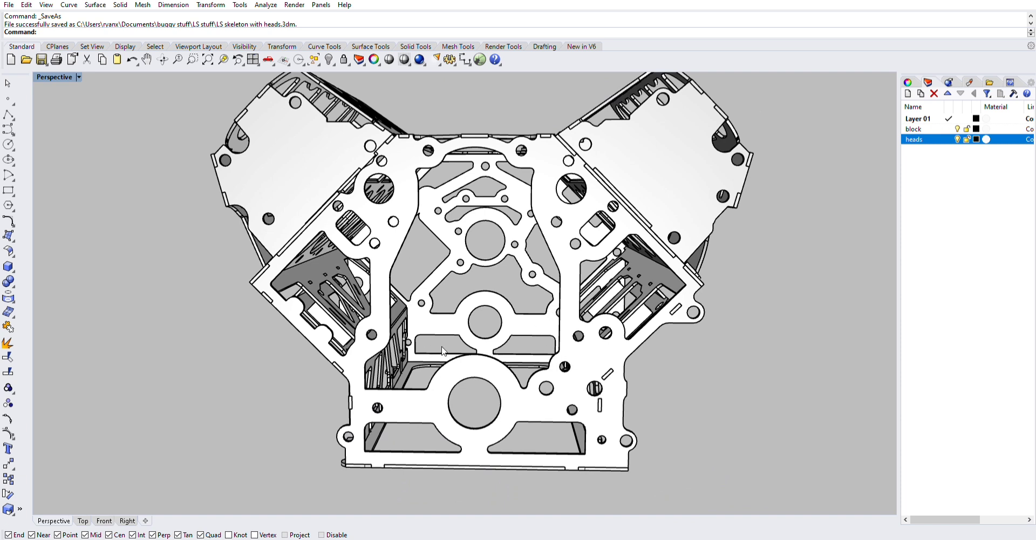
pyautogui.moveTo(491, 395)
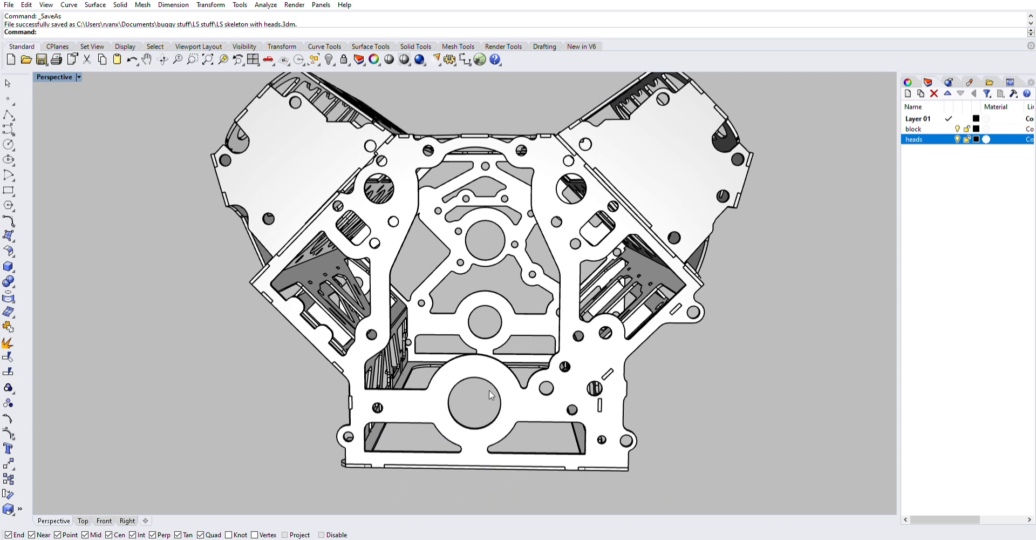
pyautogui.moveTo(489, 395); pyautogui.dragTo(668, 408)
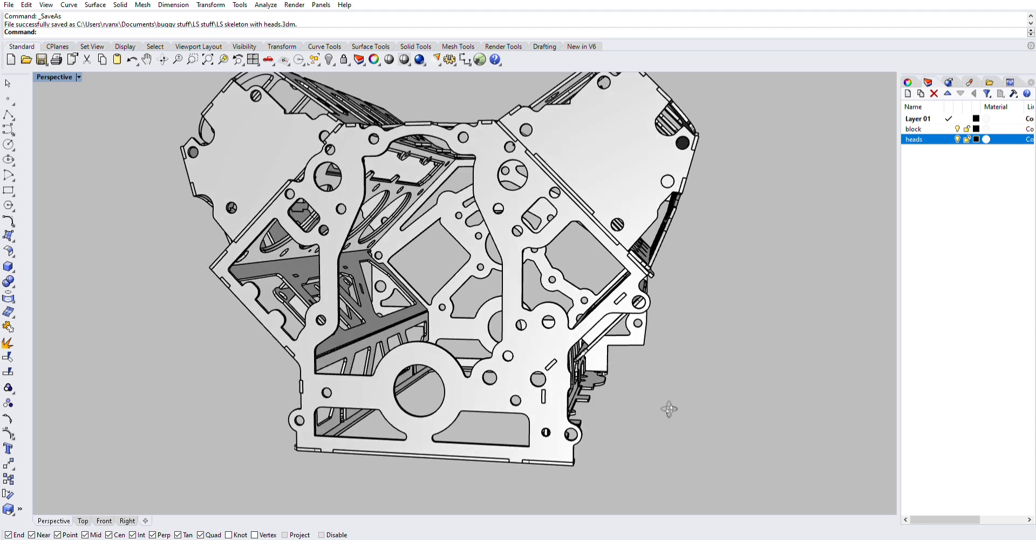
pyautogui.moveTo(667, 408); pyautogui.dragTo(588, 390)
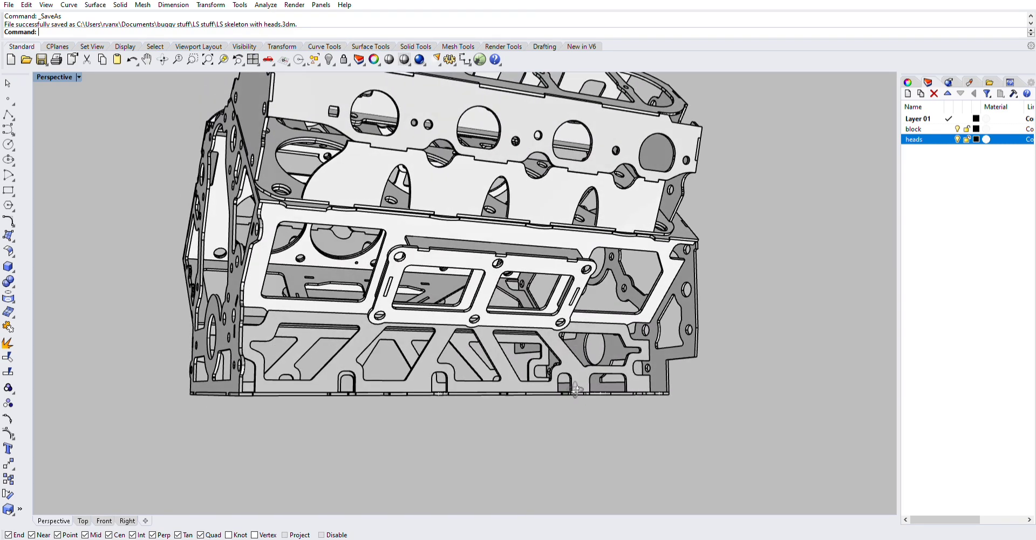
pyautogui.moveTo(575, 389); pyautogui.dragTo(783, 287)
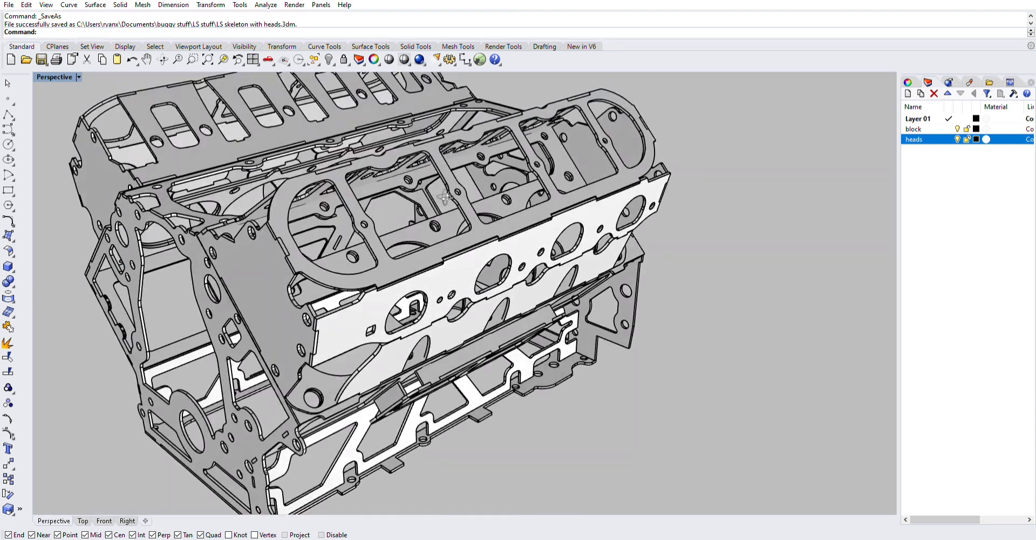
pyautogui.moveTo(443, 198); pyautogui.dragTo(516, 228)
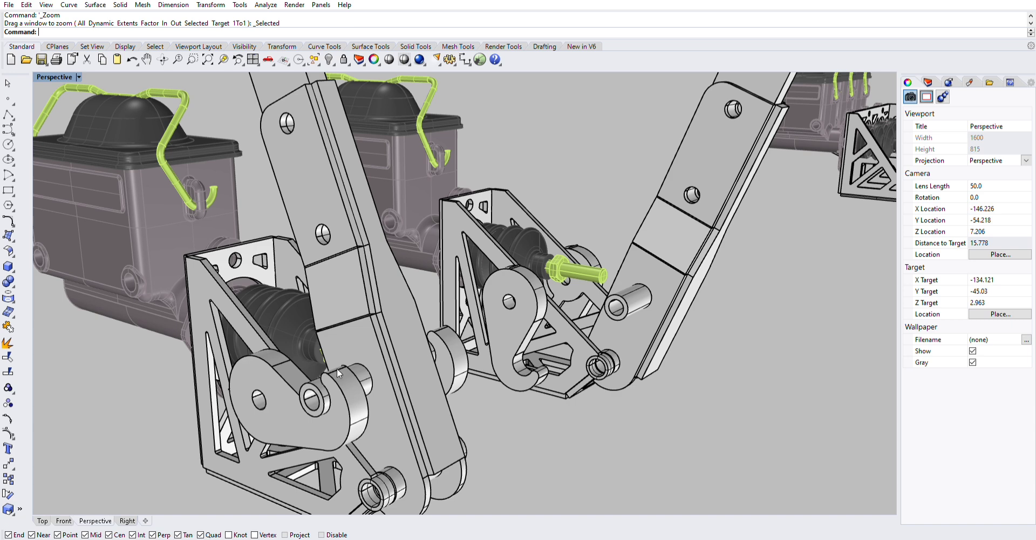
pyautogui.moveTo(485, 365)
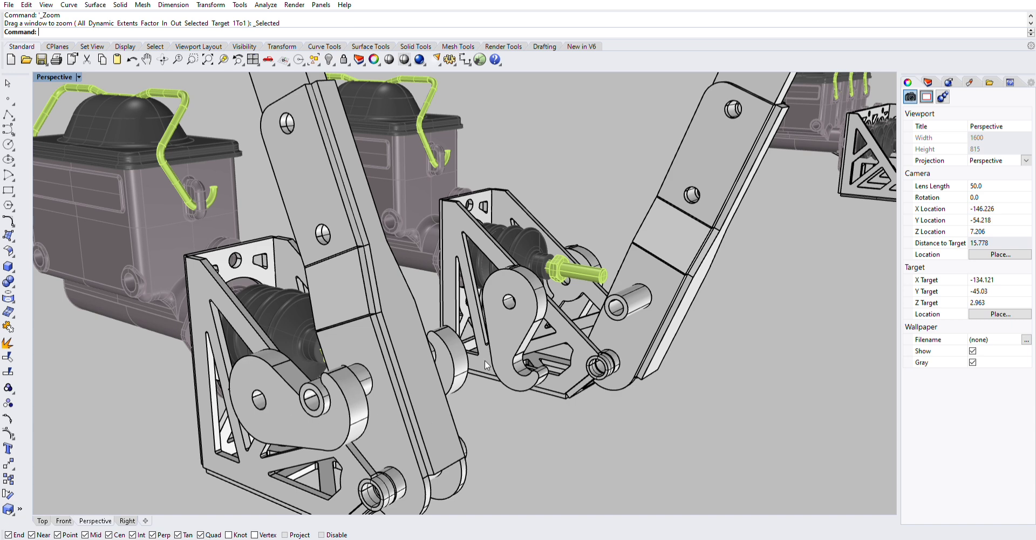
pyautogui.moveTo(318, 381)
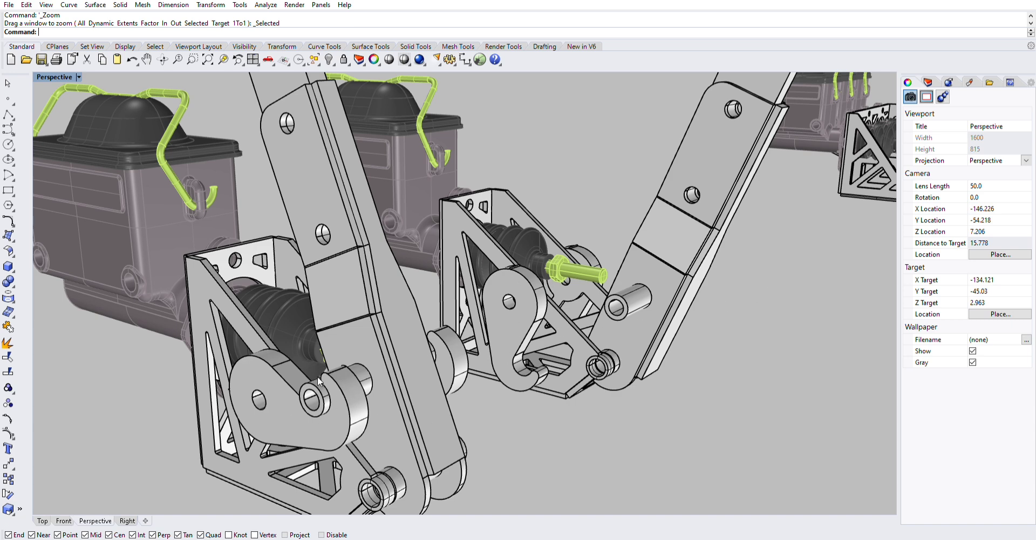
pyautogui.moveTo(819, 433)
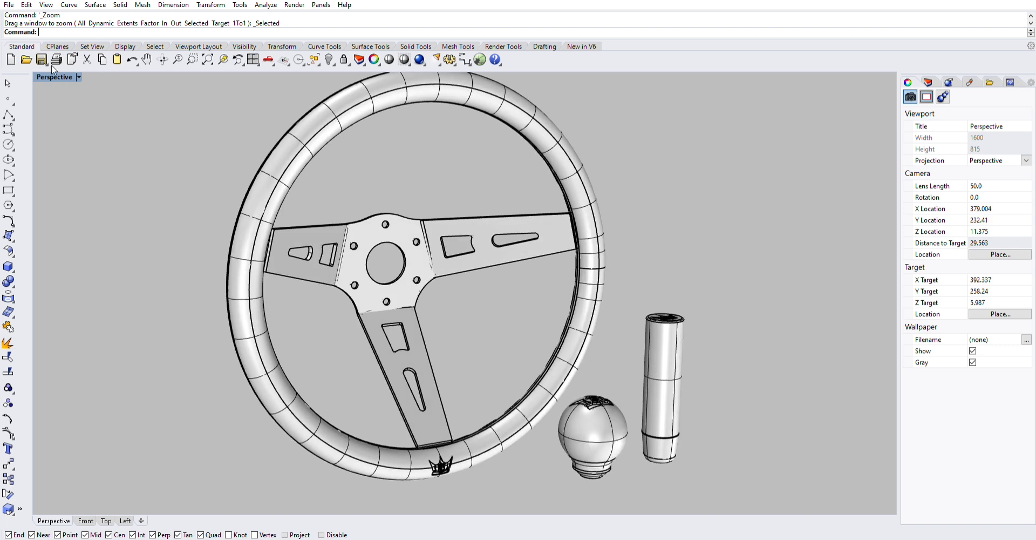
pyautogui.moveTo(74, 126)
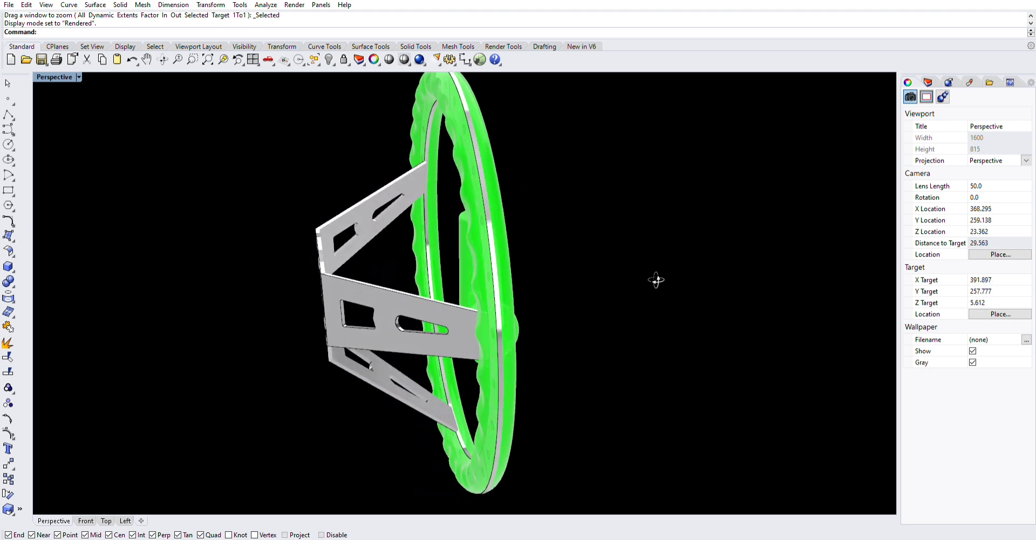
# Step: Orbit the rendered wheel to face-on, then sideways alongside the green shift knob
pyautogui.moveTo(656, 279); pyautogui.dragTo(734, 205)
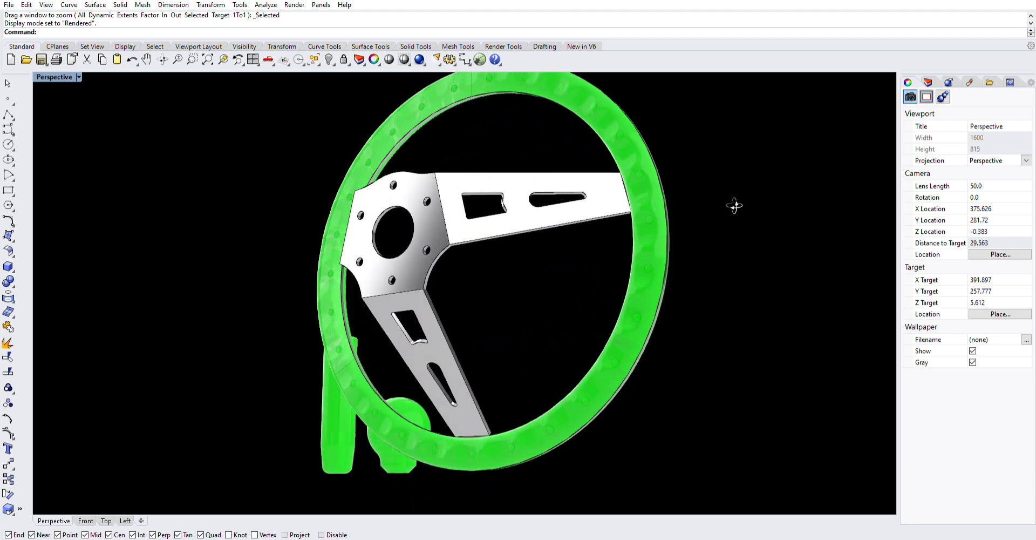
pyautogui.moveTo(734, 205); pyautogui.dragTo(778, 258)
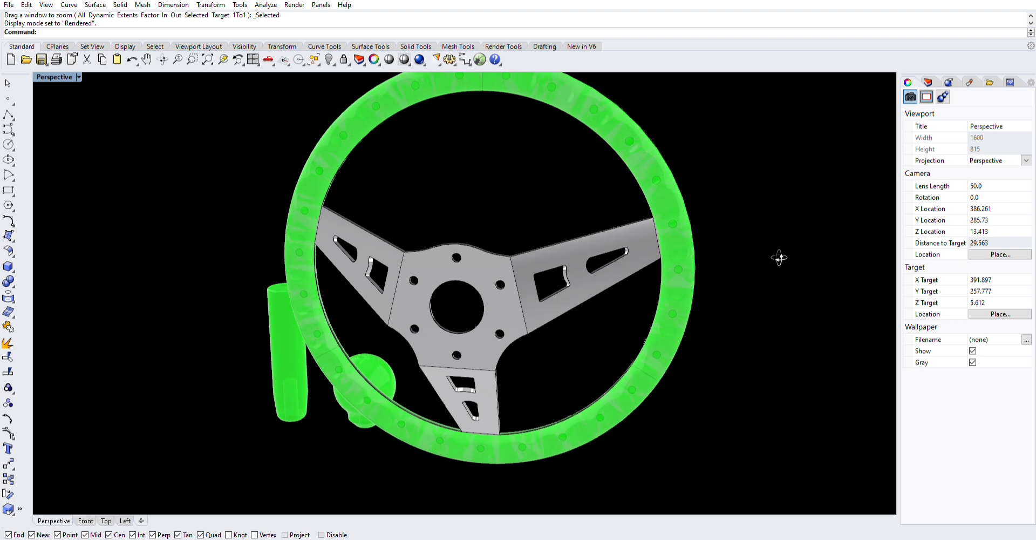
pyautogui.moveTo(778, 257); pyautogui.dragTo(611, 286)
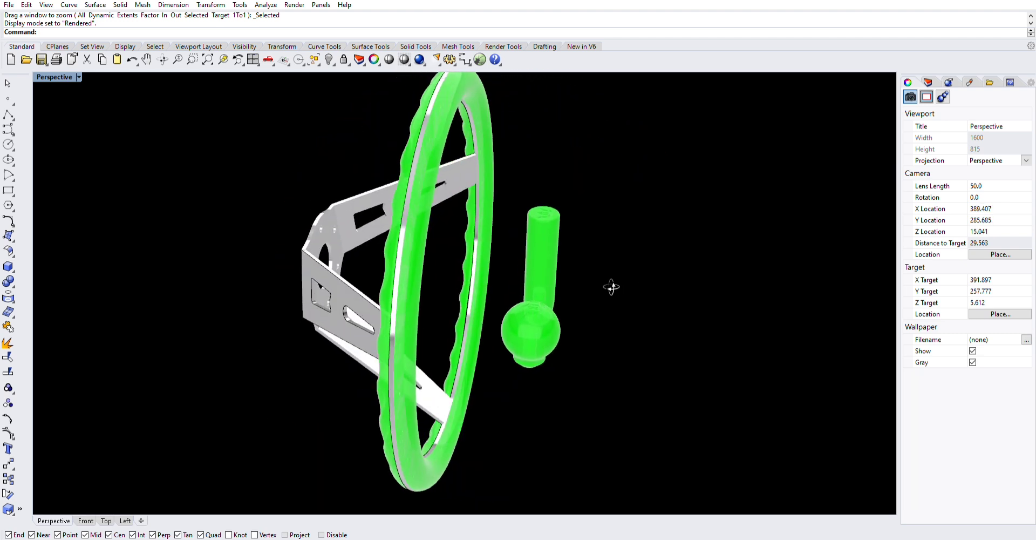